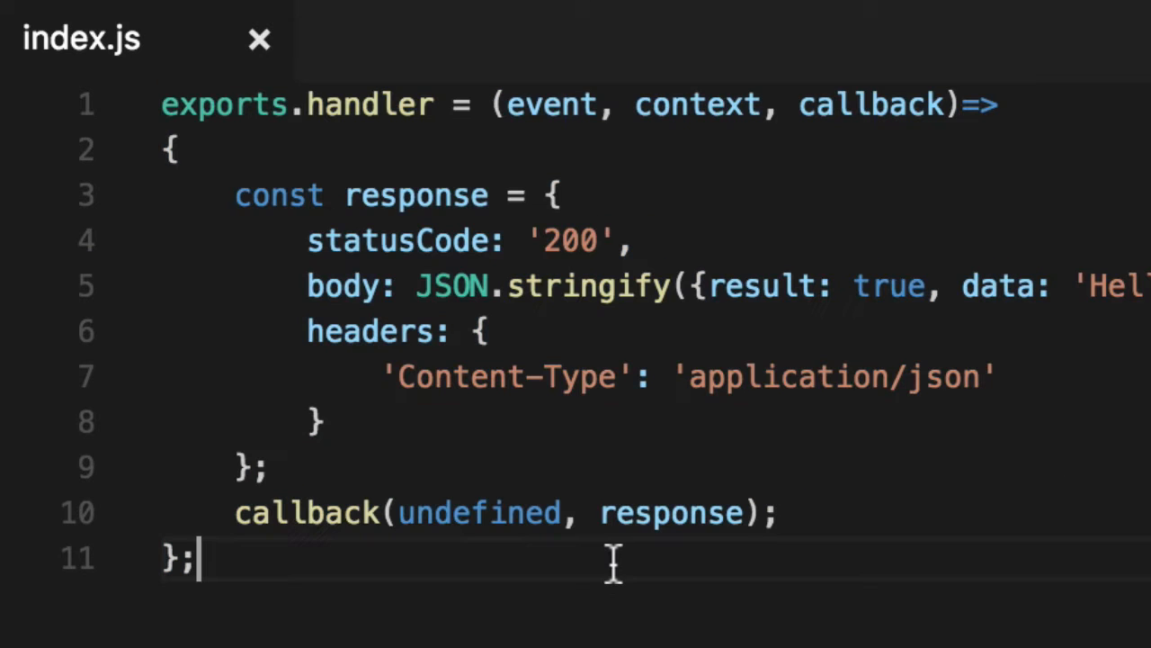
{"action": "mouse_move", "coordinate": [788, 620]}
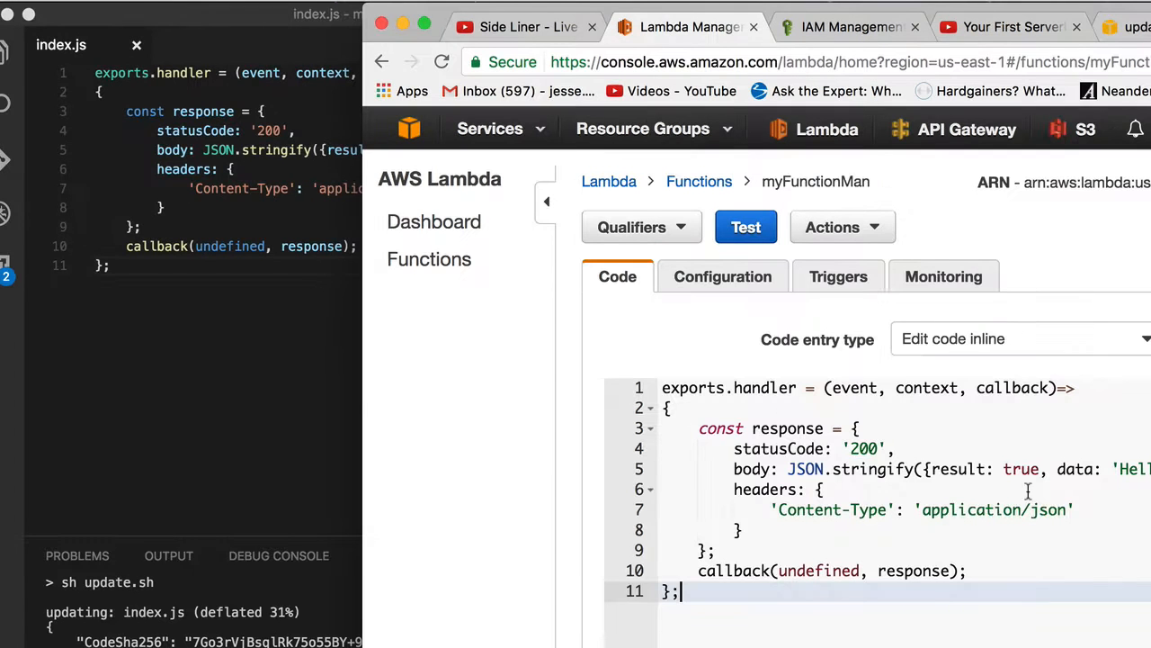
{"action": "mouse_move", "coordinate": [1032, 352]}
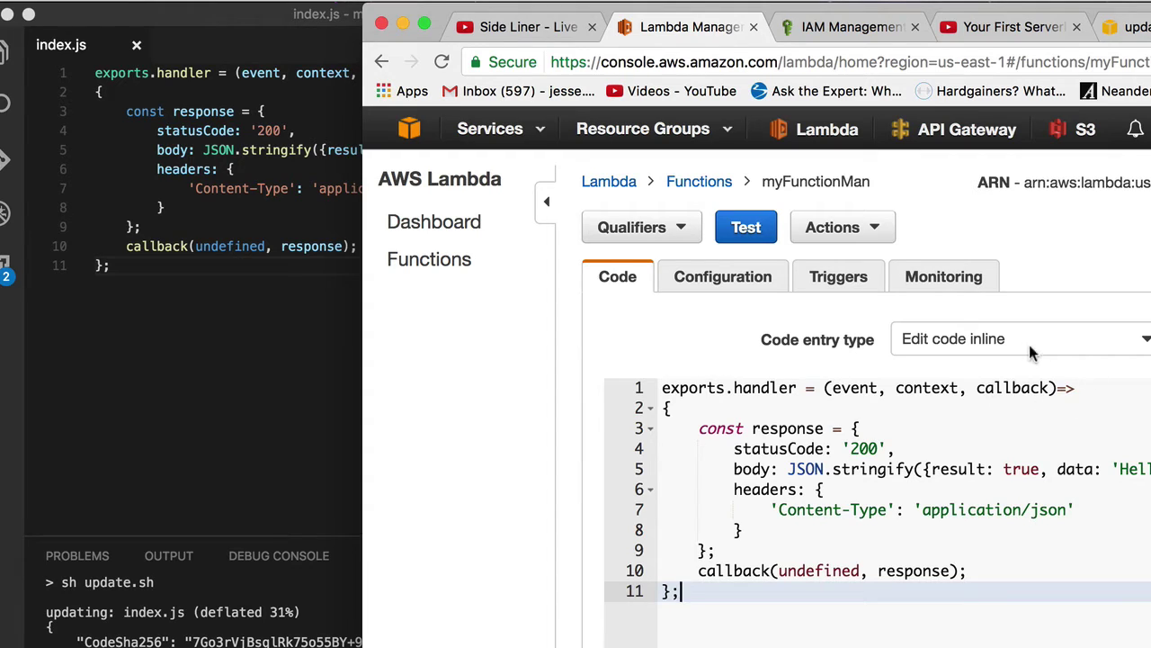
Step: Leave the Lambda code editing inline and start a new empty update.sh file in VS Code
{"action": "left_click", "coordinate": [1022, 338]}
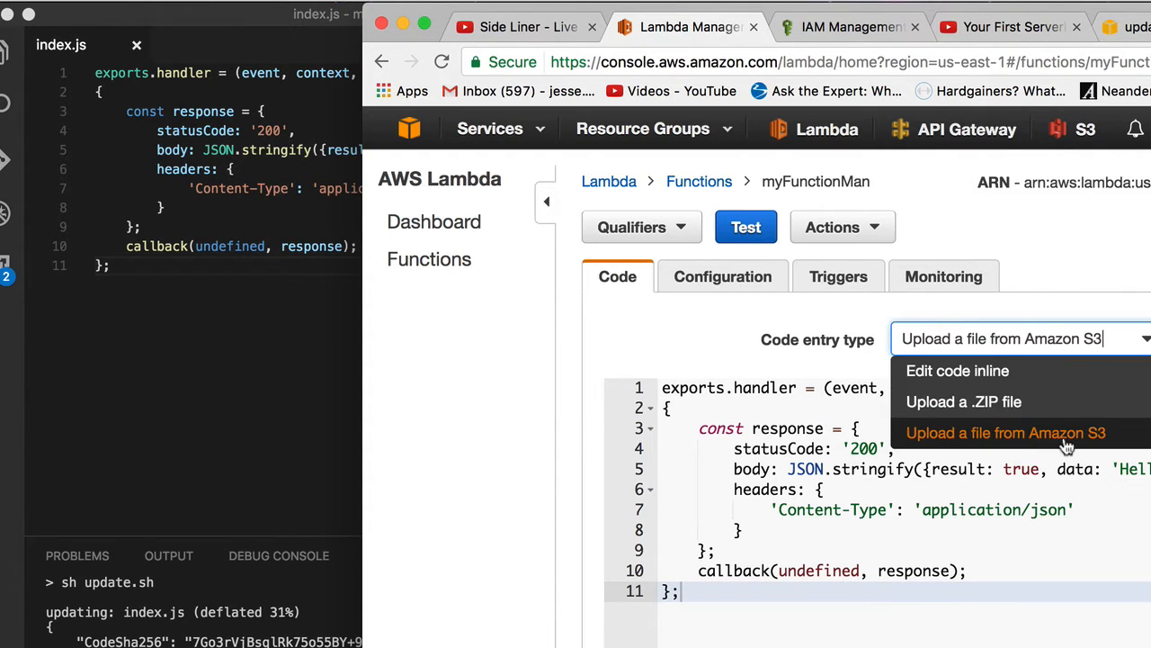
{"action": "left_click", "coordinate": [957, 371]}
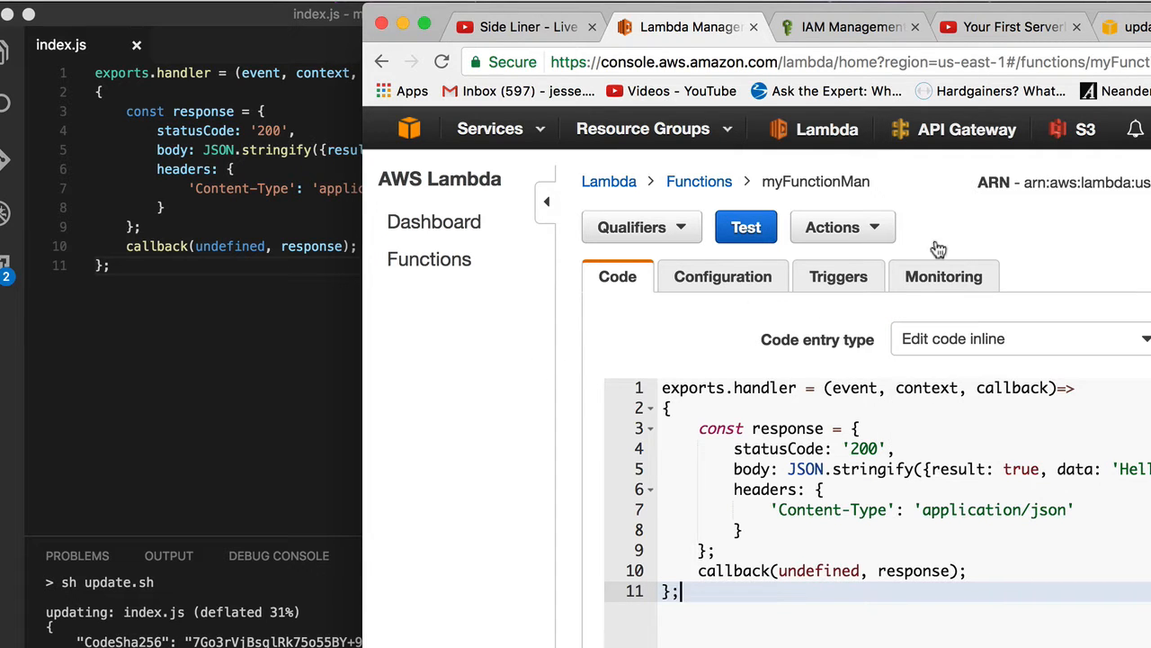
{"action": "left_click", "coordinate": [1138, 22]}
{"action": "type", "text": "log(\"event:\", event);"}
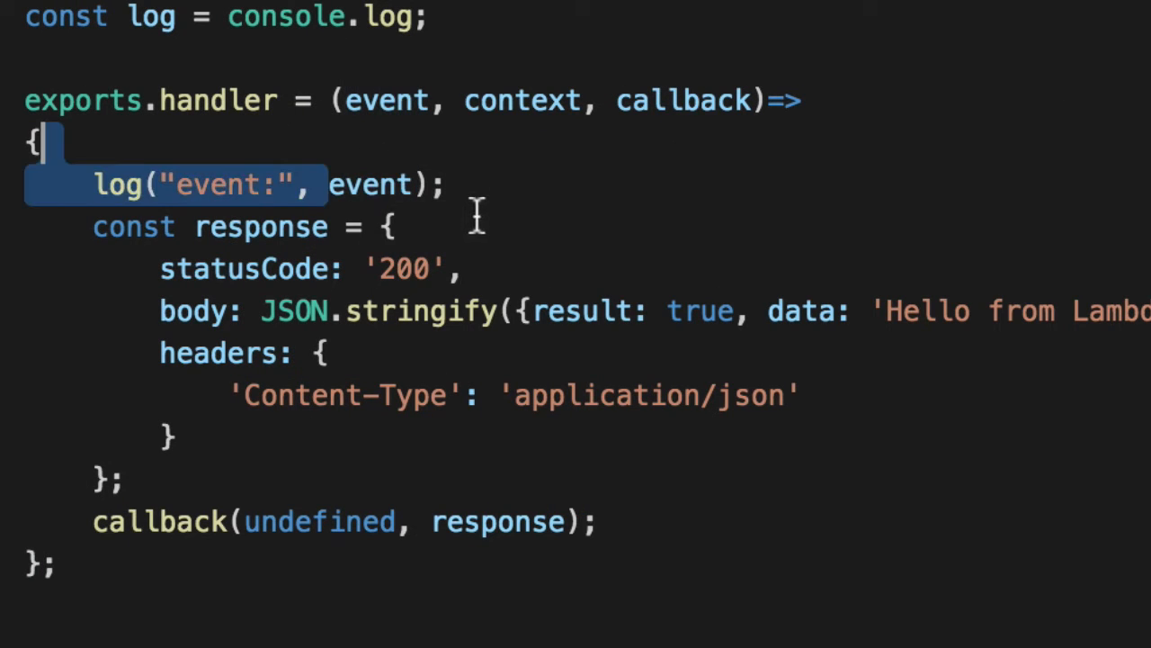
{"action": "left_click", "coordinate": [387, 227]}
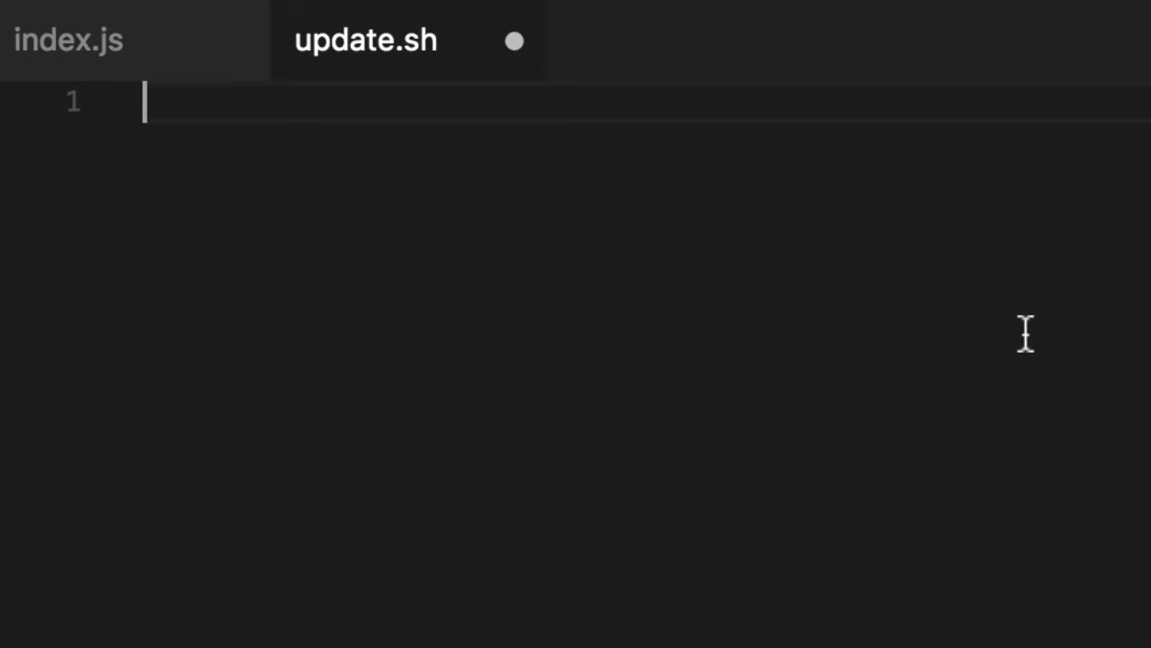
Step: Write zip -r -X index.zip index.js as update.sh's first line
{"action": "type", "text": "zip -r -"}
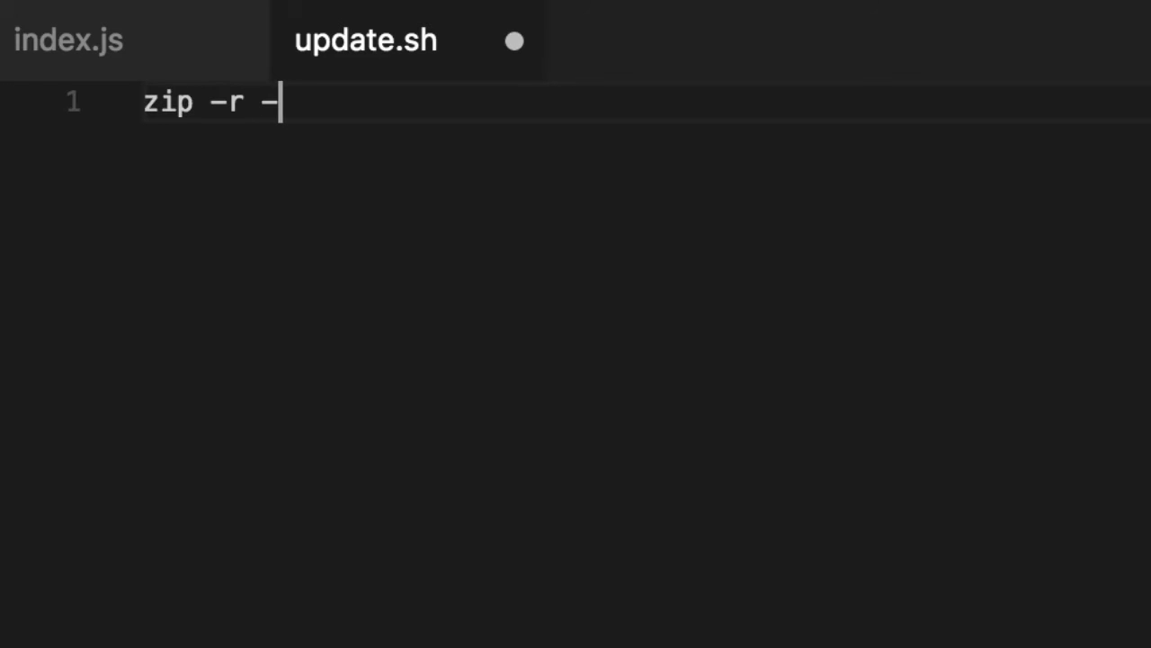
{"action": "type", "text": "X"}
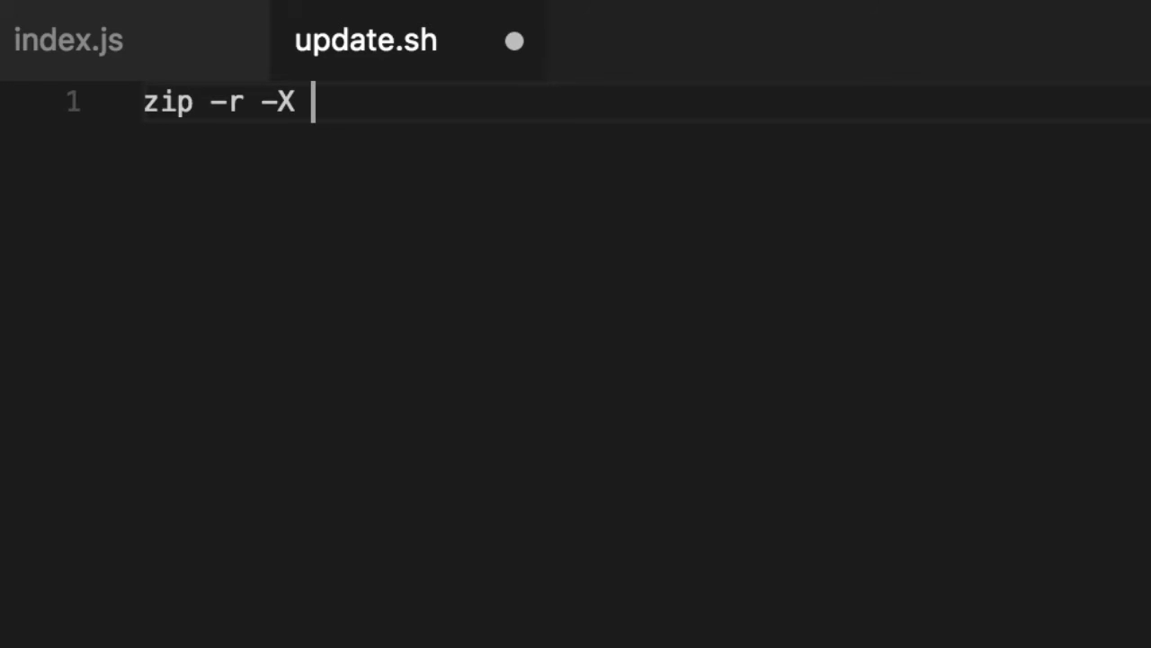
{"action": "type", "text": "index.zip"}
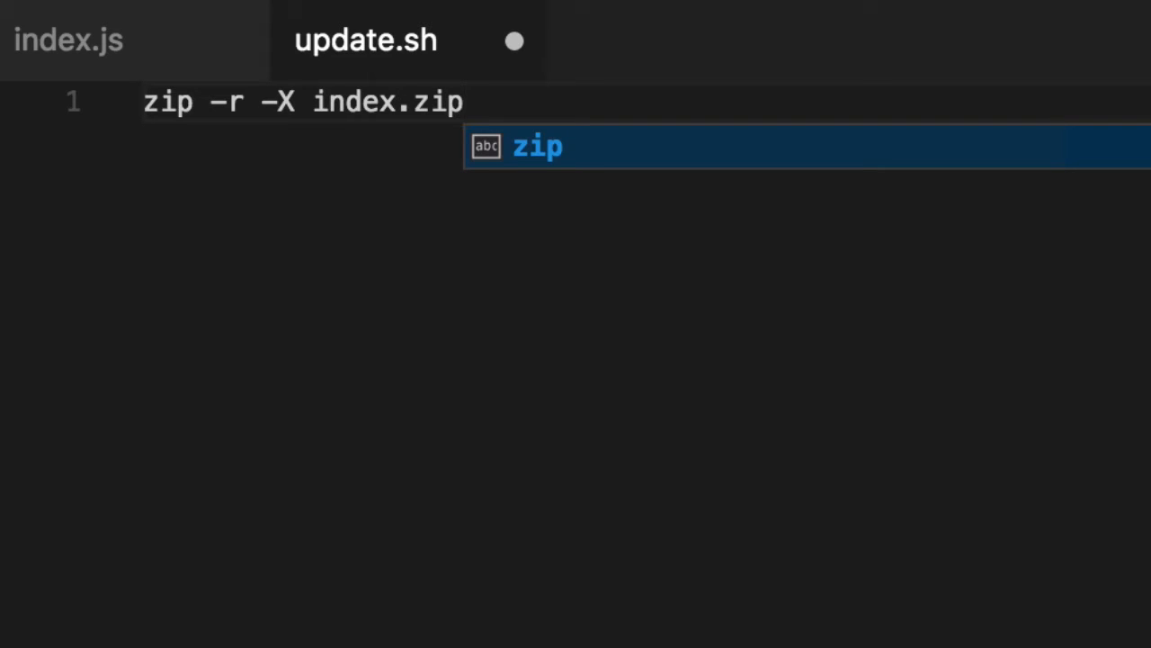
{"action": "key", "text": "Escape"}
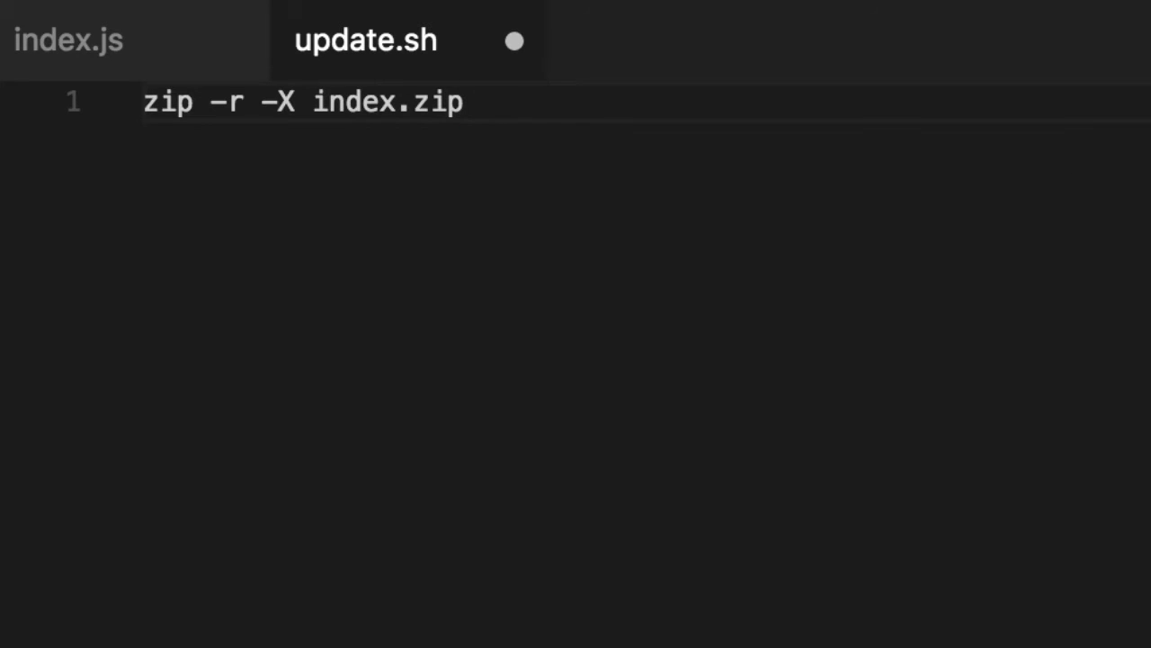
{"action": "type", "text": "index"}
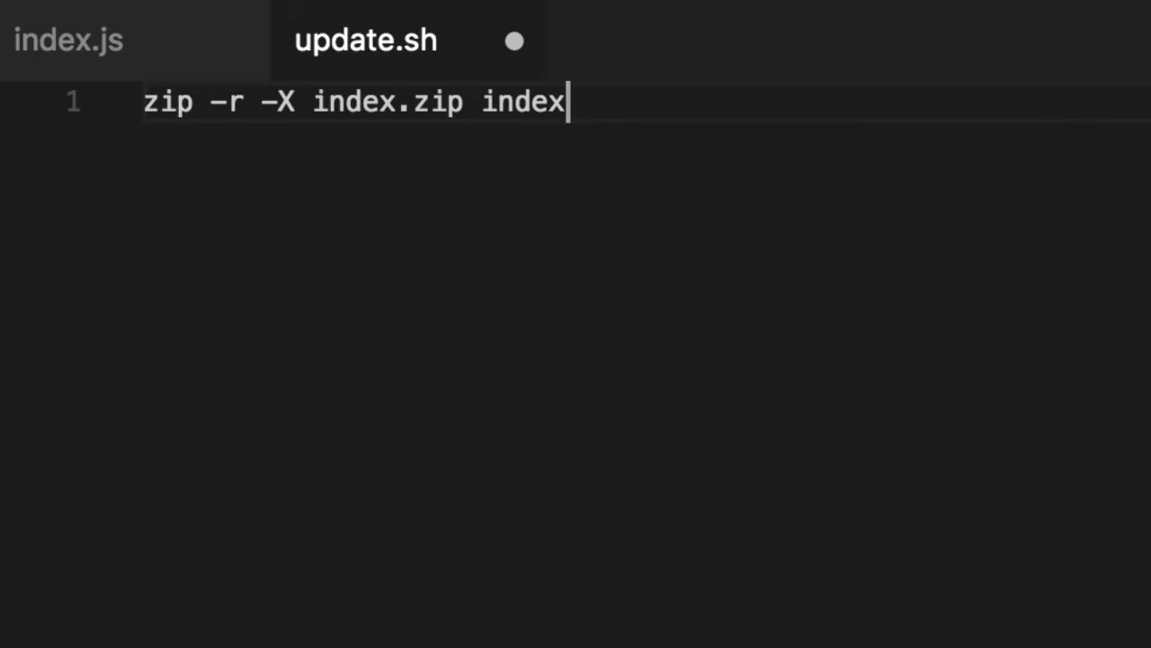
{"action": "key", "text": "Enter"}
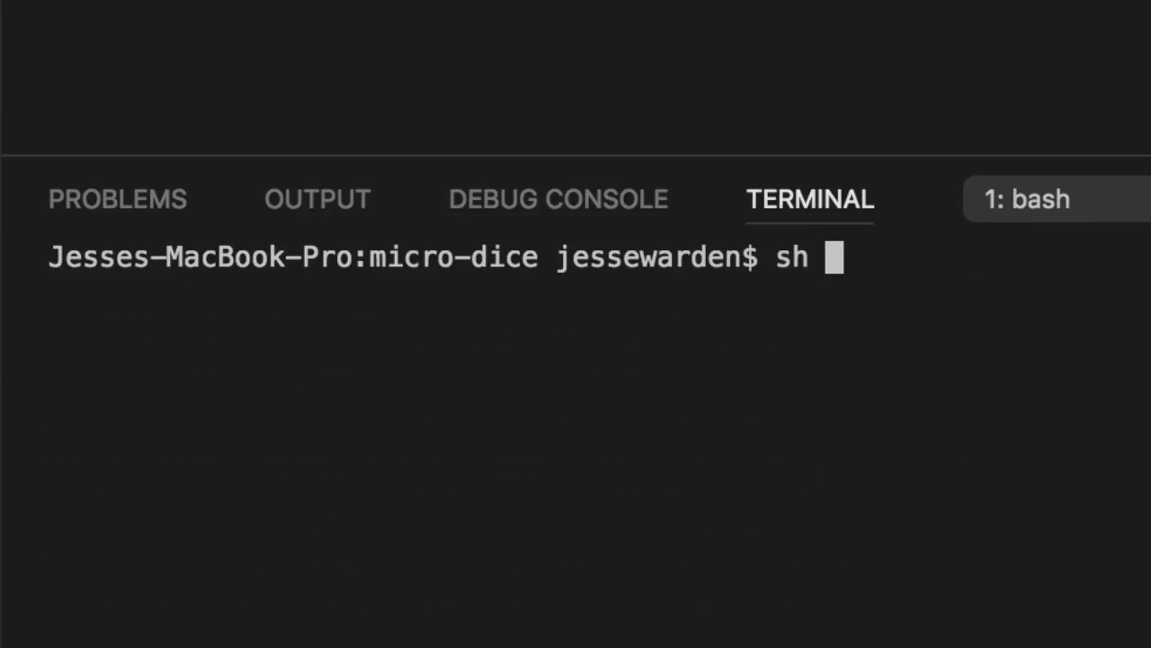
Step: Run sh update.sh in the terminal and check the Explorer for the new index.zip
{"action": "type", "text": "update.sh"}
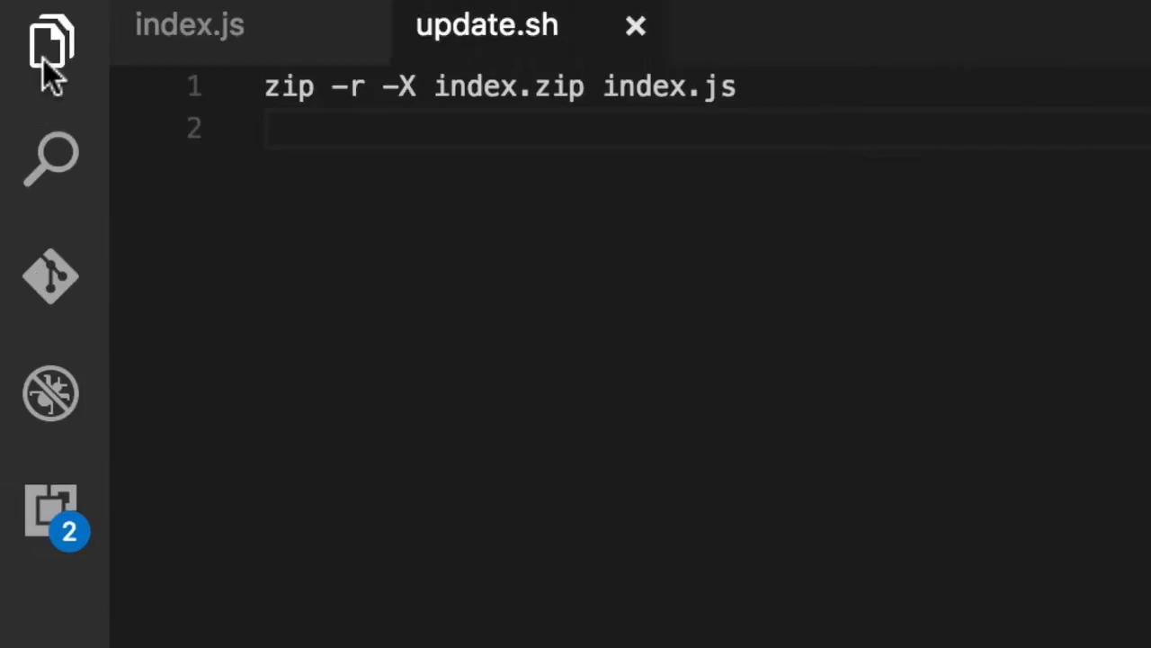
{"action": "left_click", "coordinate": [50, 33]}
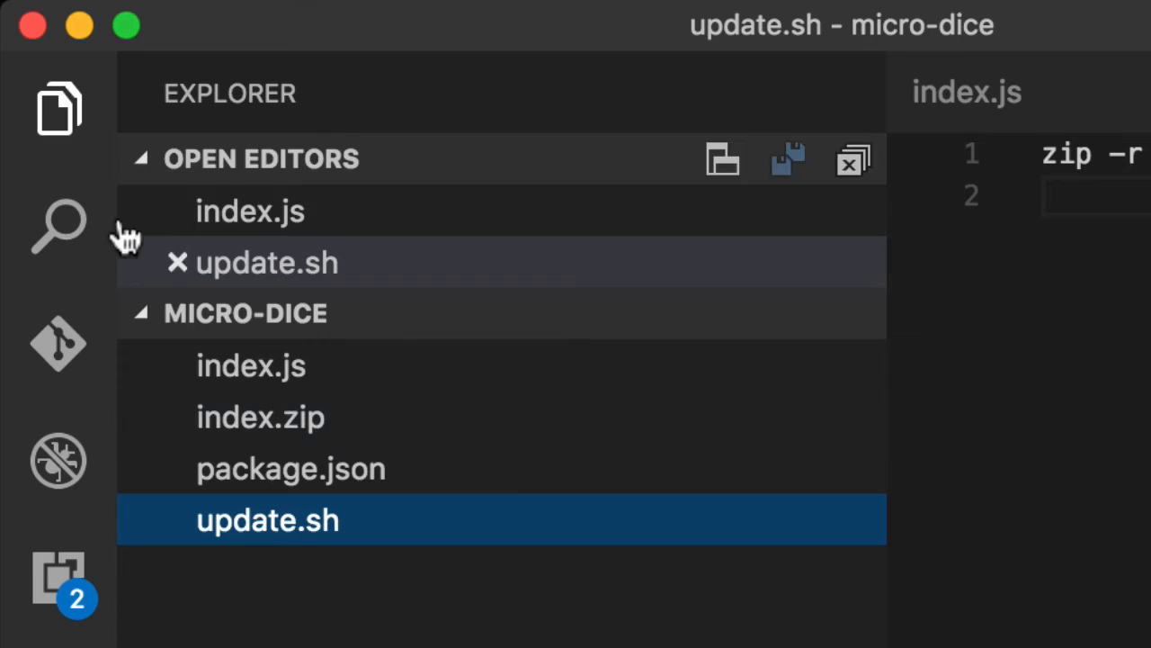
{"action": "left_click", "coordinate": [57, 108]}
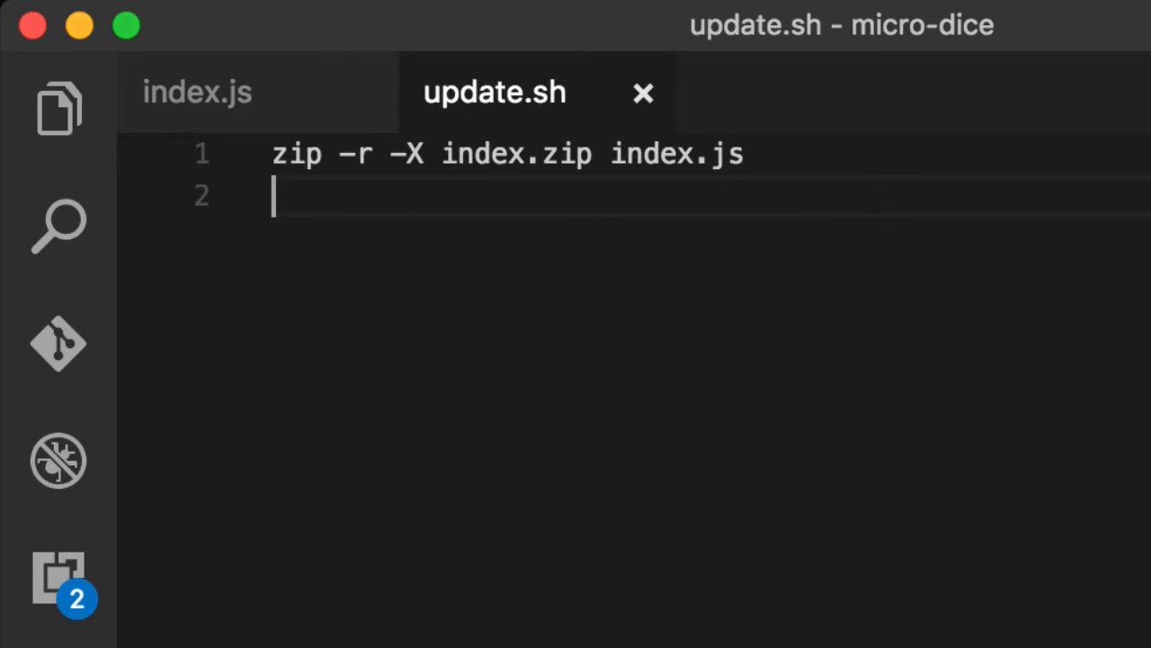
Step: Add aws lambda update-function-code --function-name myFunctionMan --zip-file fileb://index.zip on line 2
{"action": "type", "text": "aws l"}
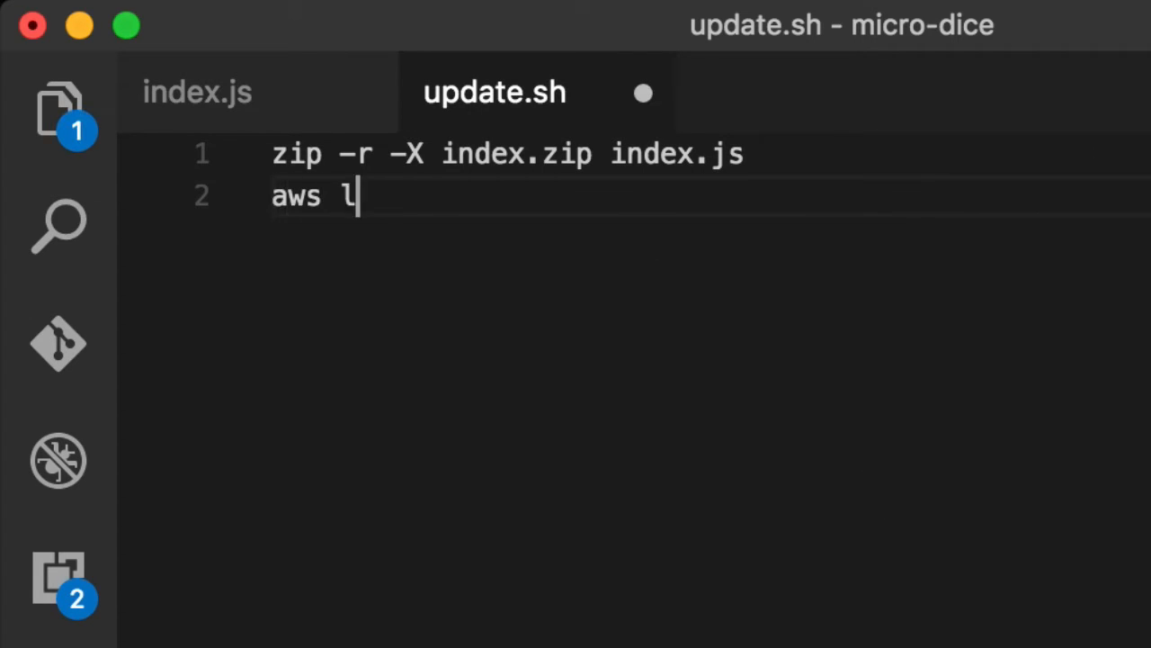
{"action": "type", "text": "ambda update-"}
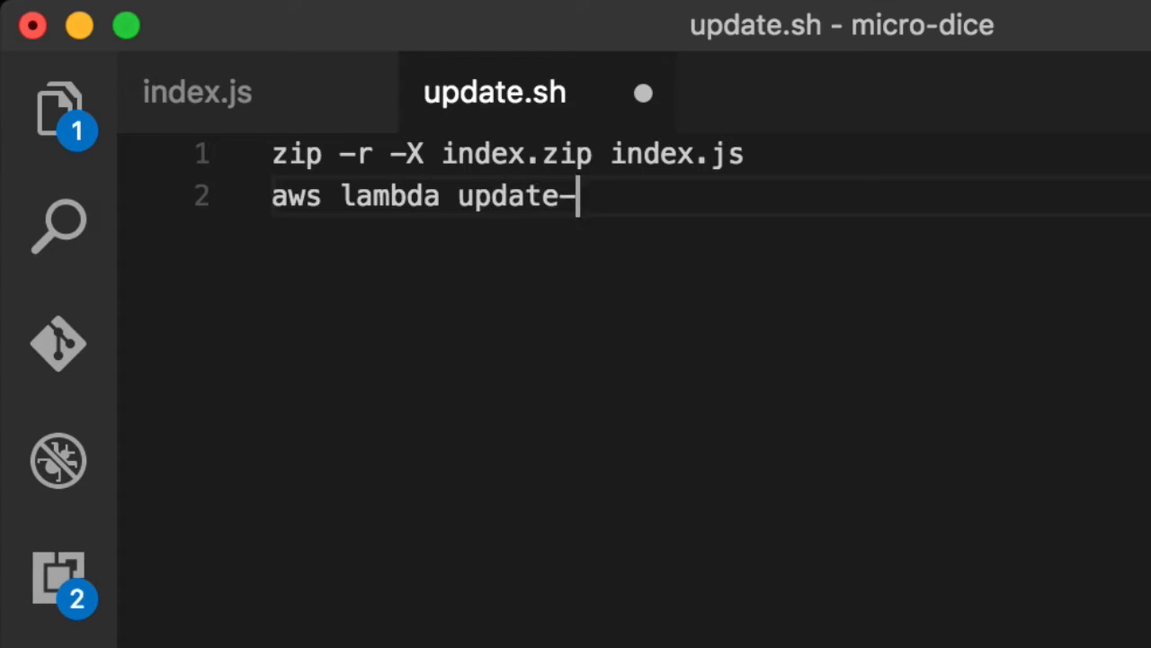
{"action": "type", "text": "function-code --"}
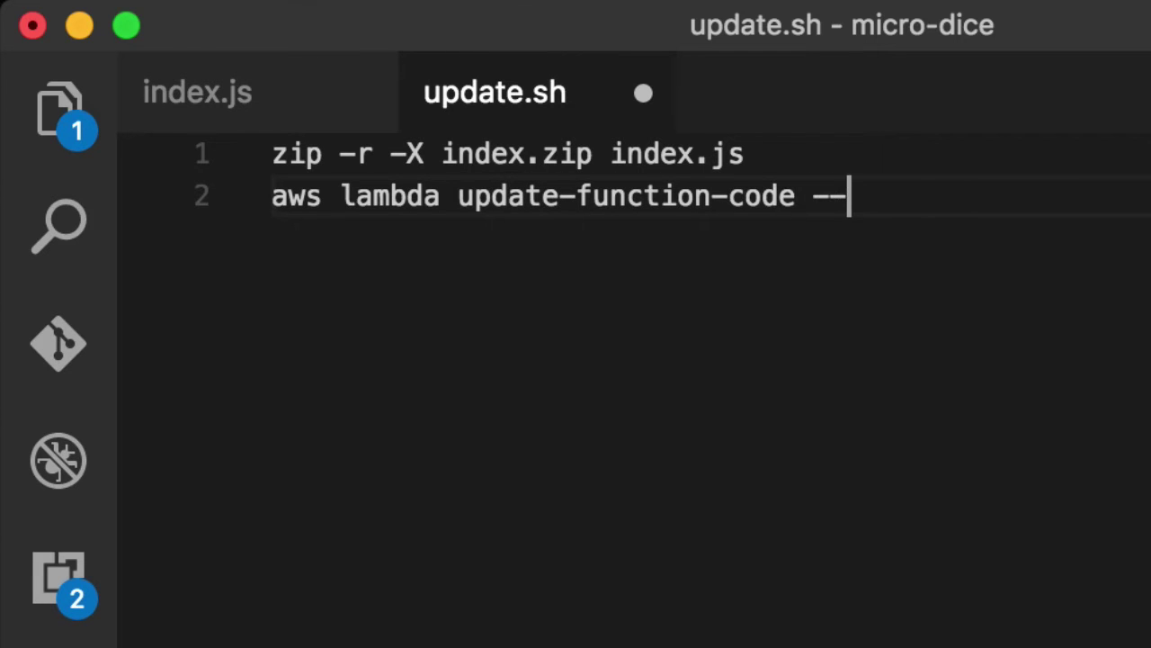
{"action": "type", "text": "function-name myFunctionMan --zip-file fileb:"}
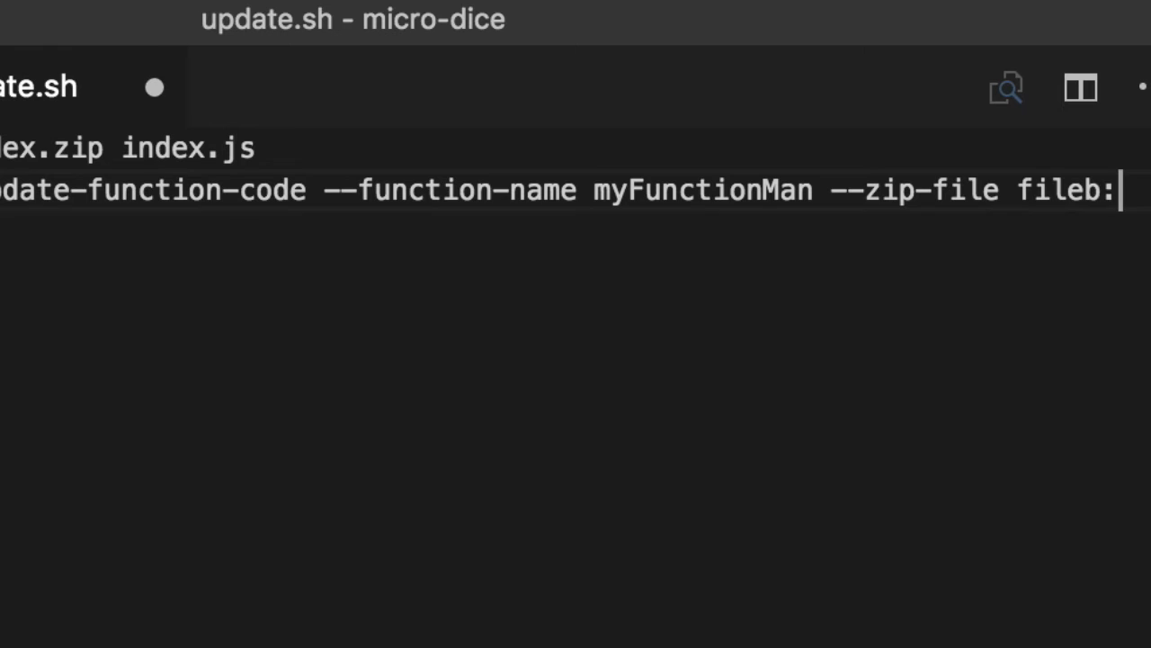
{"action": "type", "text": "//"}
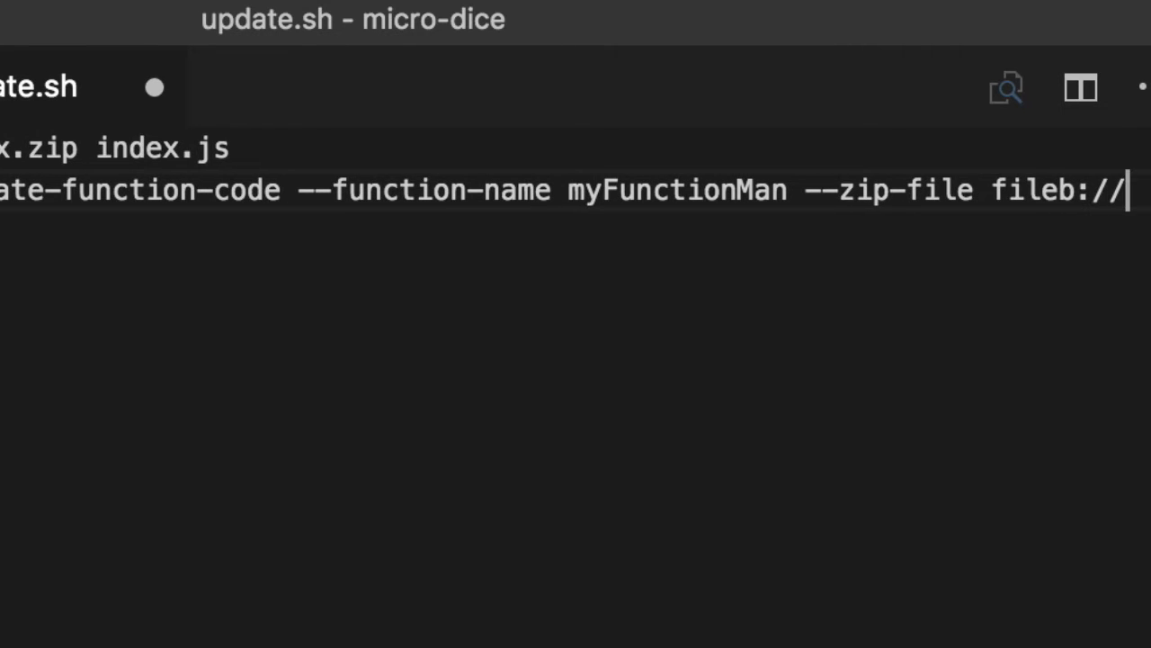
{"action": "type", "text": "index.zip"}
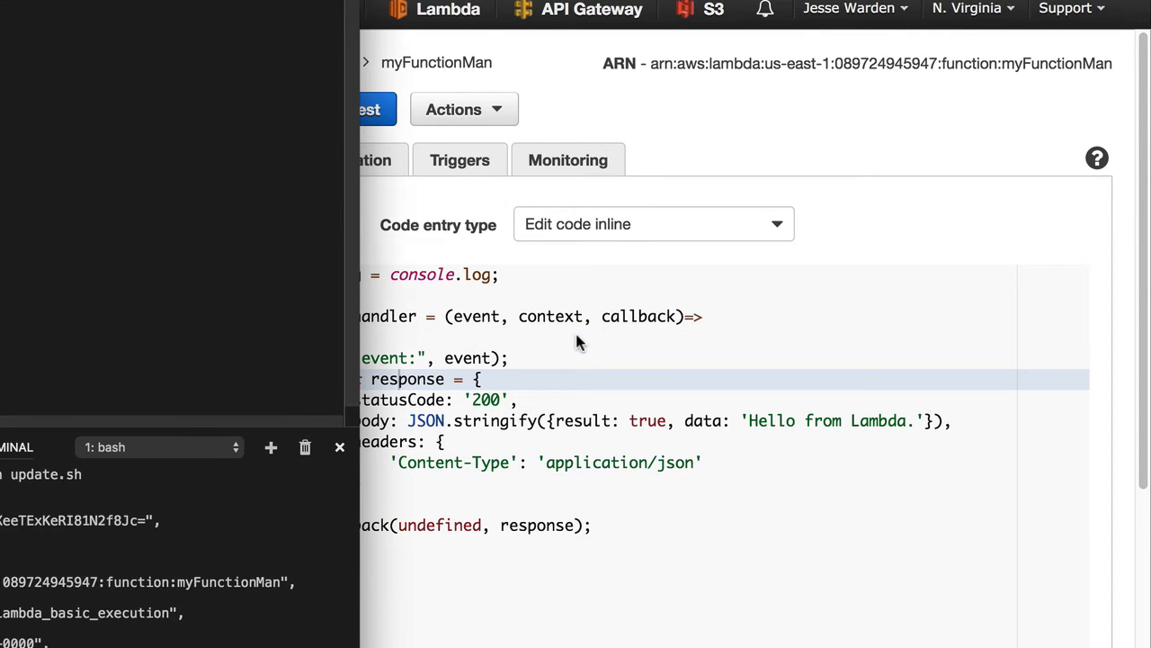
Step: Refresh the Lambda page to see myFunctionMan's updated event-logging handler
{"action": "left_click", "coordinate": [364, 110]}
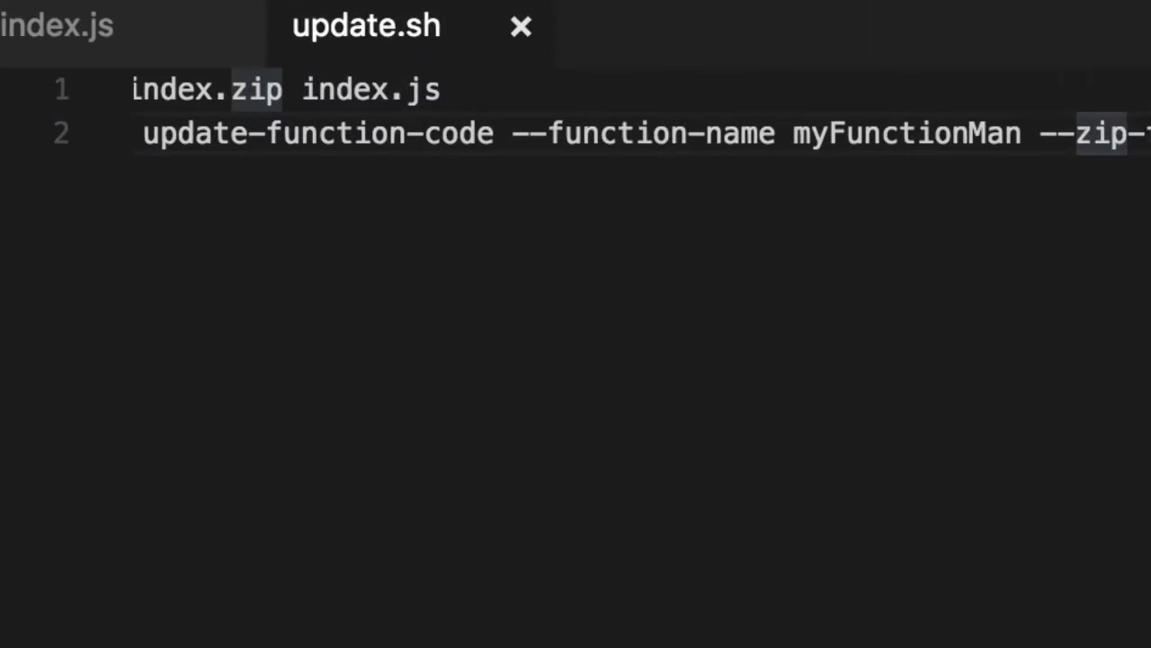
Step: Start a new script file to be saved as invoke.sh
{"action": "key", "text": "cmd+s"}
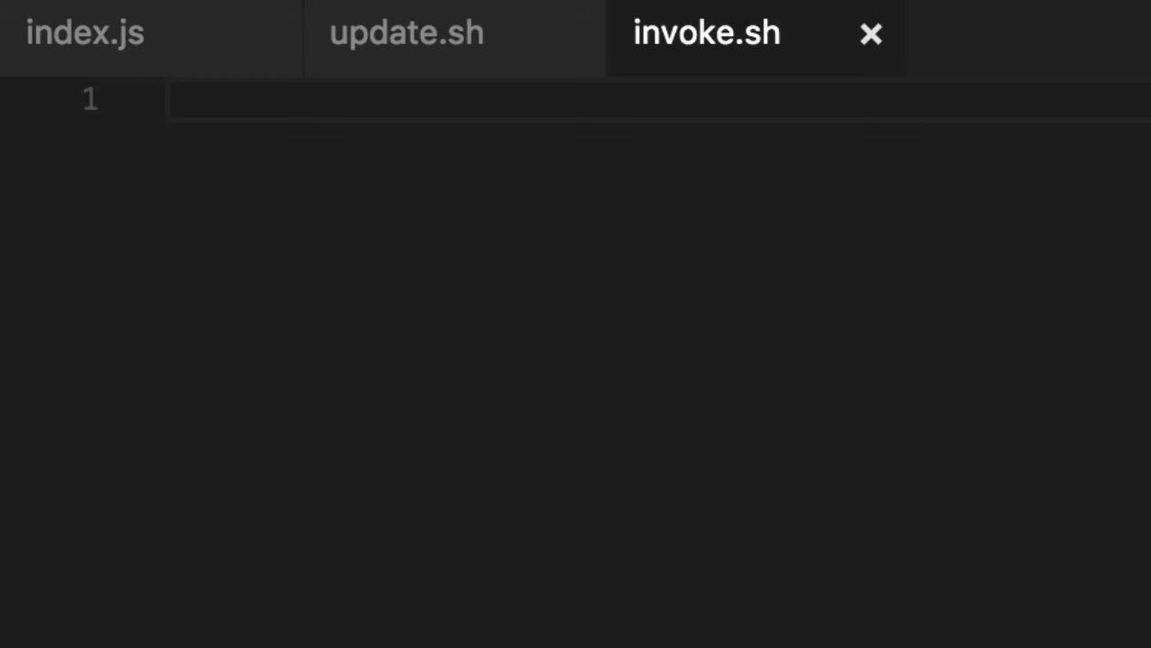
Step: Begin aws lambda invoke with --function-name myFunctionMan and --payload '{"echo":true}'
{"action": "type", "text": "aws l"}
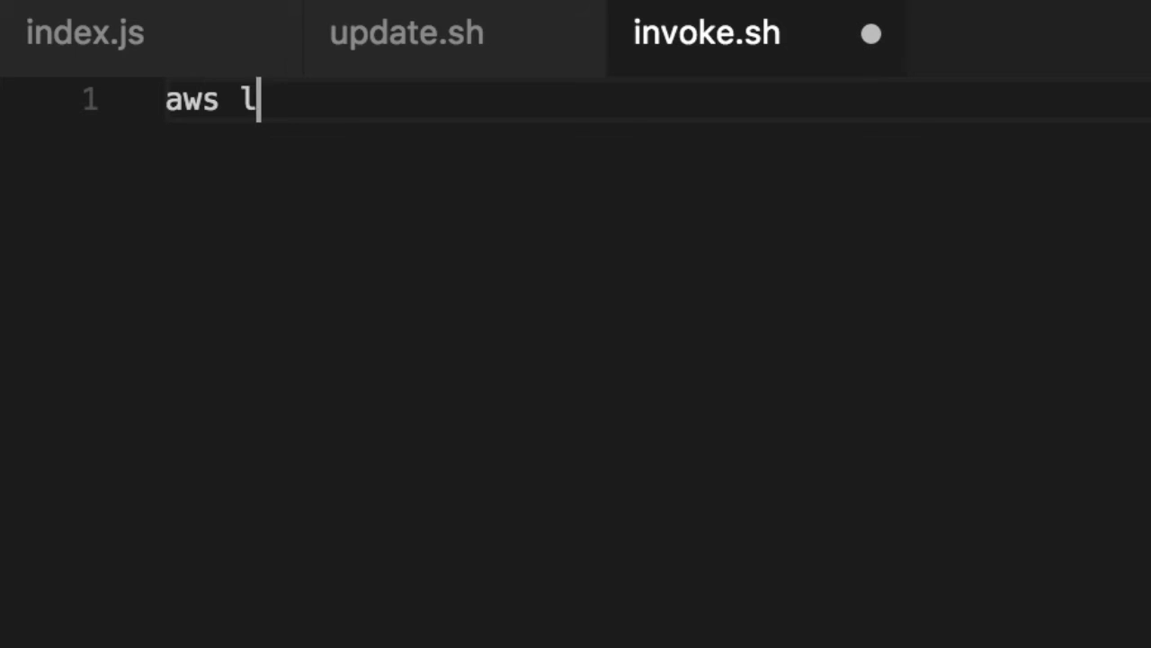
{"action": "type", "text": "ambda in"}
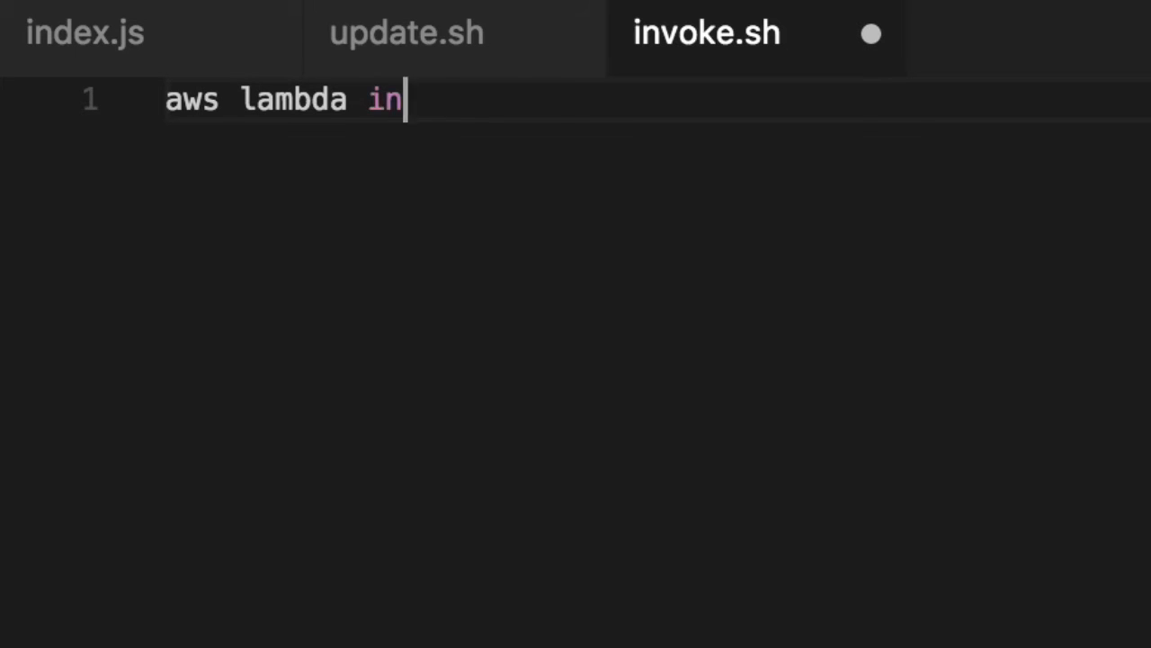
{"action": "type", "text": "voke \\"}
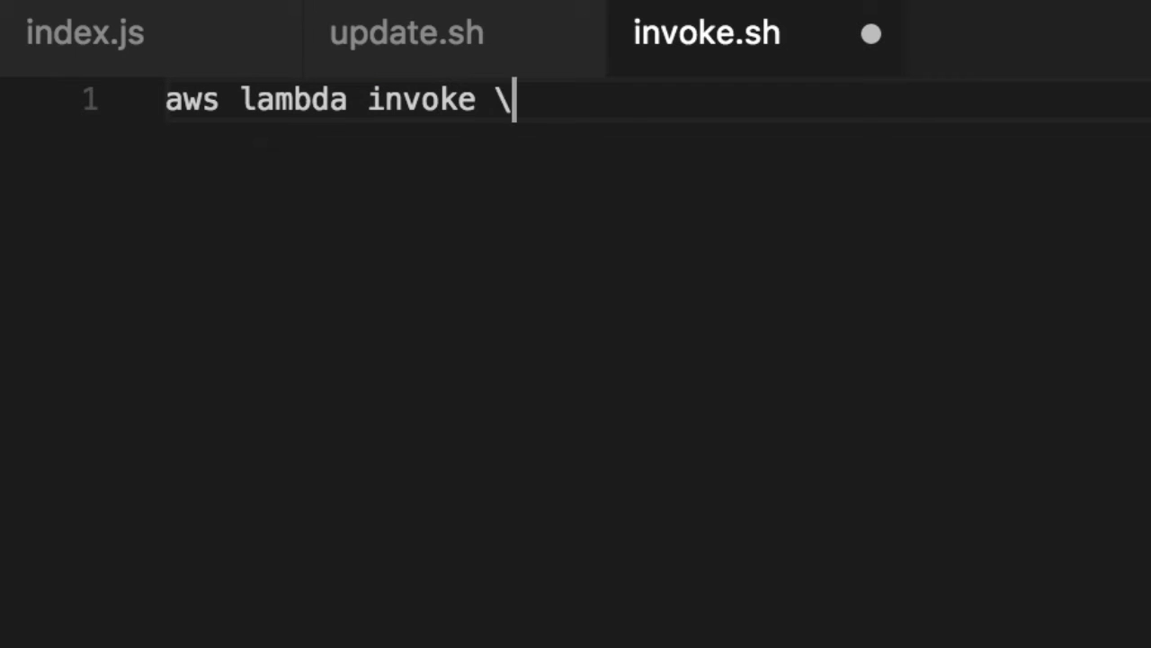
{"action": "key", "text": "Enter"}
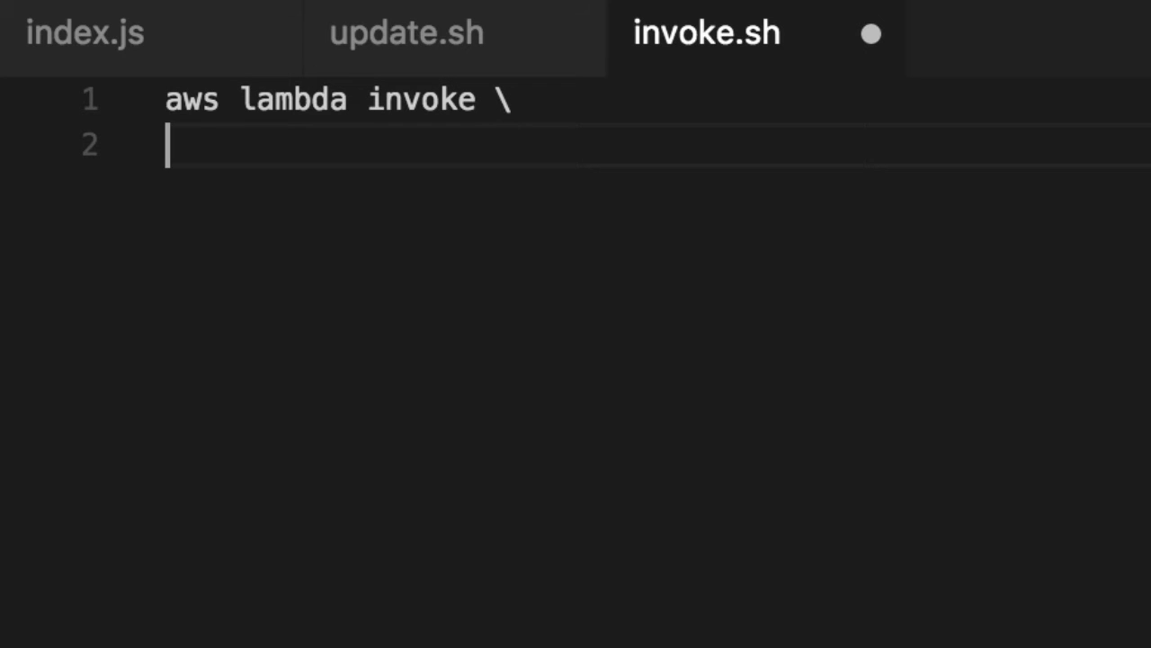
{"action": "type", "text": "--function"}
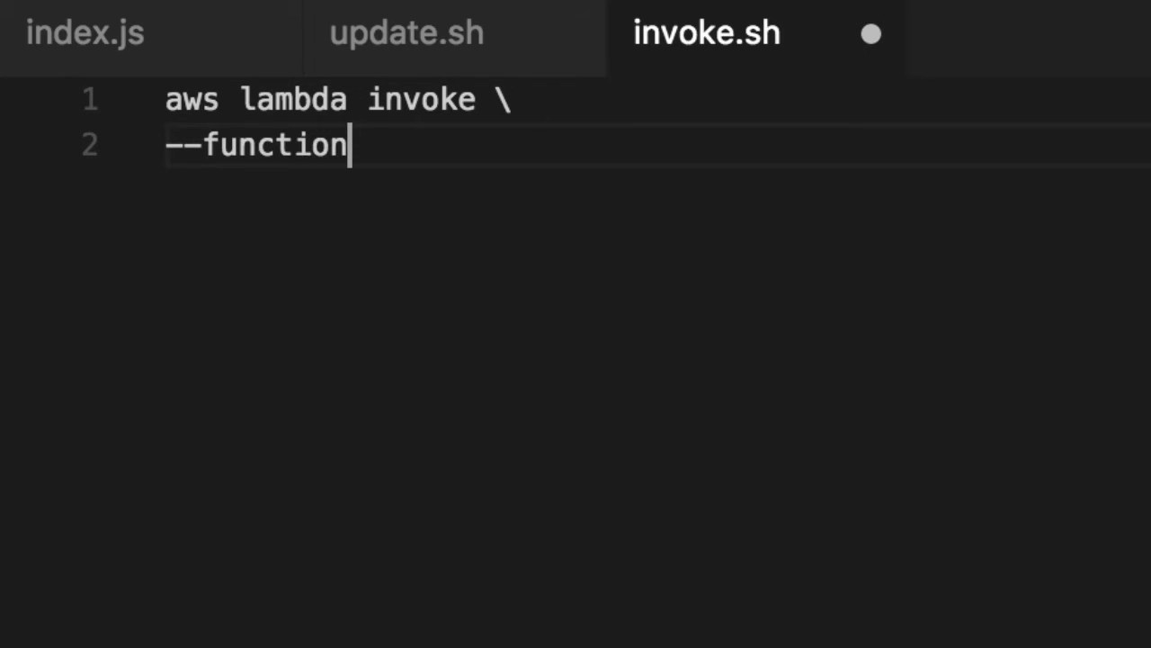
{"action": "type", "text": "-name myFun"}
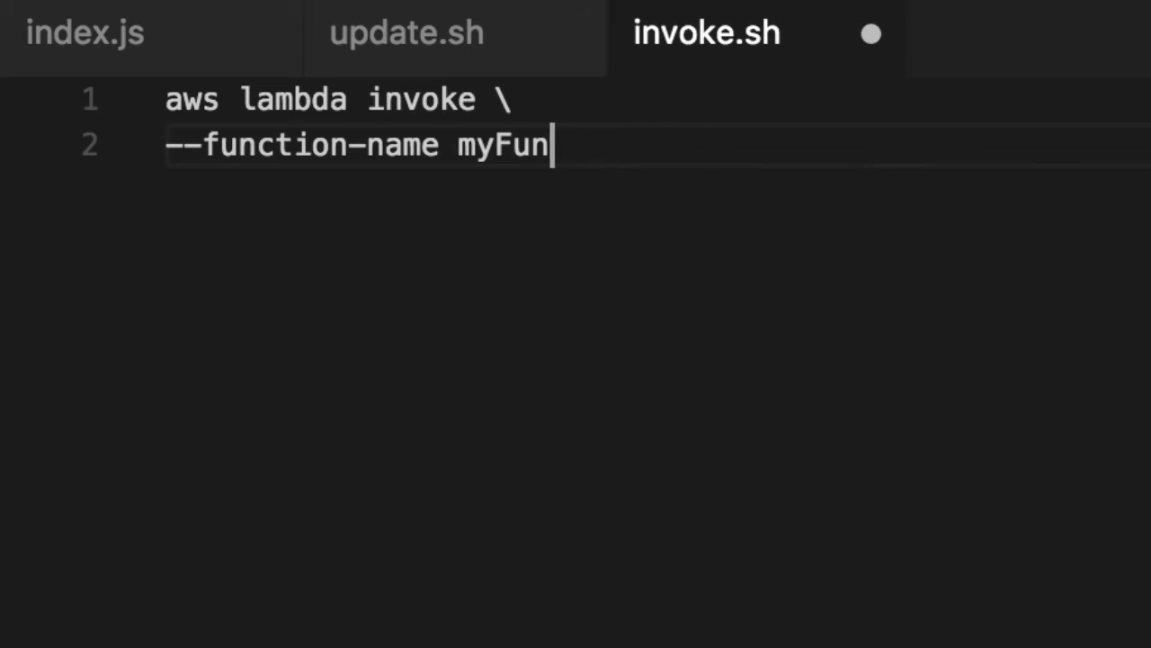
{"action": "type", "text": "ctionMan \\"}
{"action": "type", "text": "--paylo"}
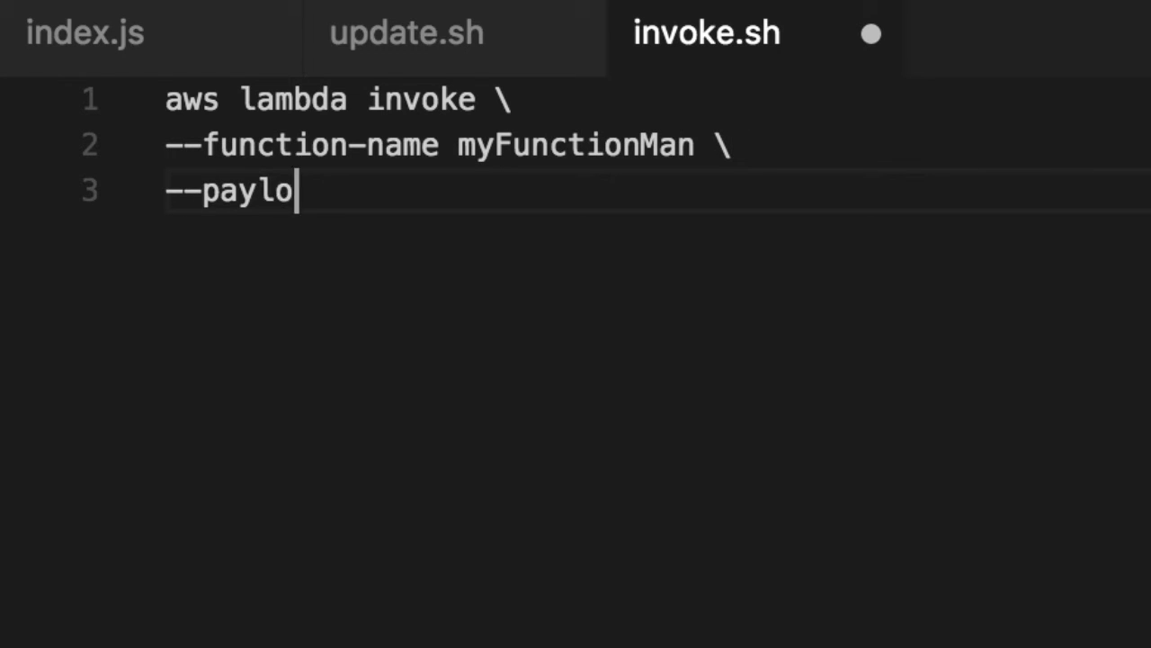
{"action": "type", "text": "ad ''"}
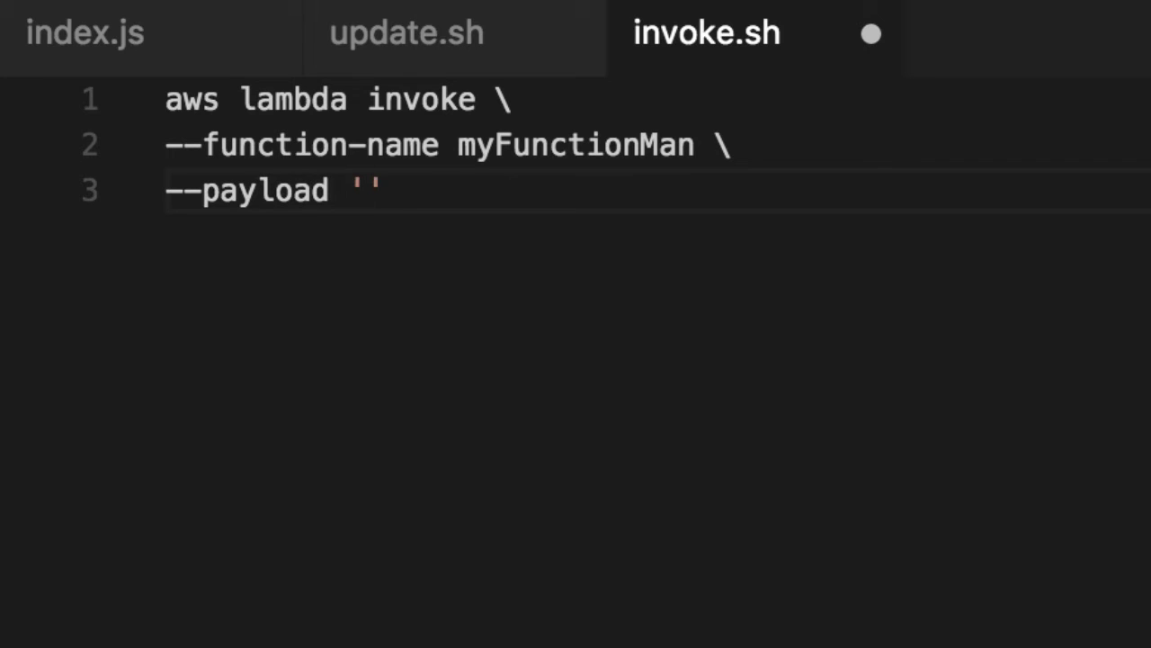
{"action": "type", "text": "{\"echo\":"}
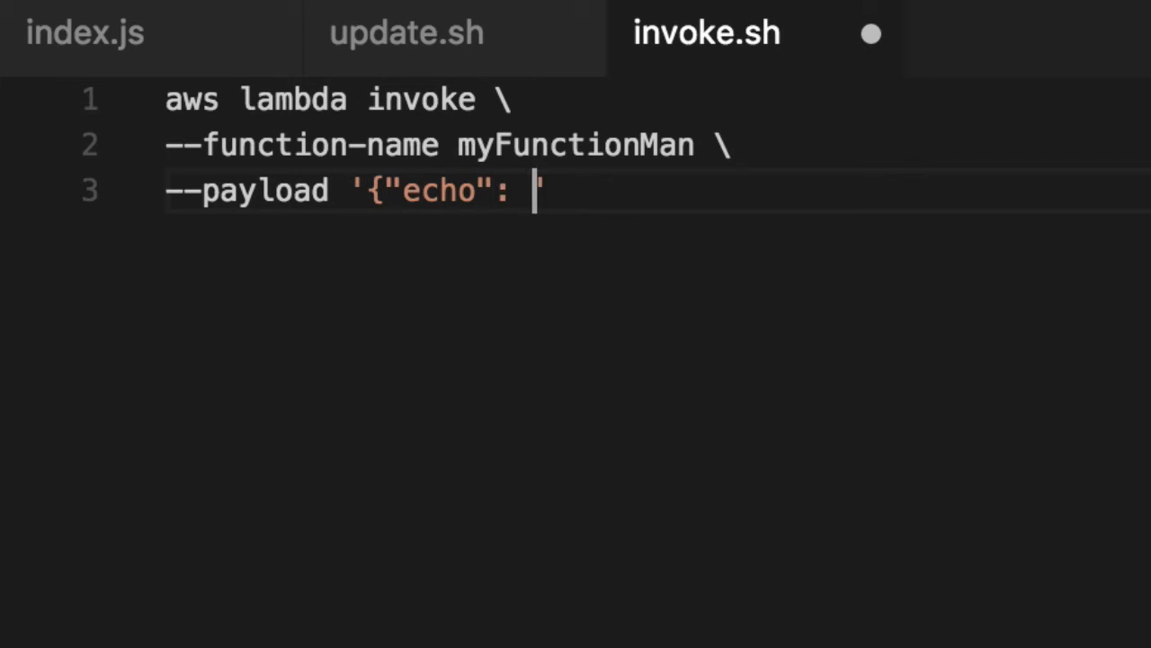
{"action": "type", "text": "true}'"}
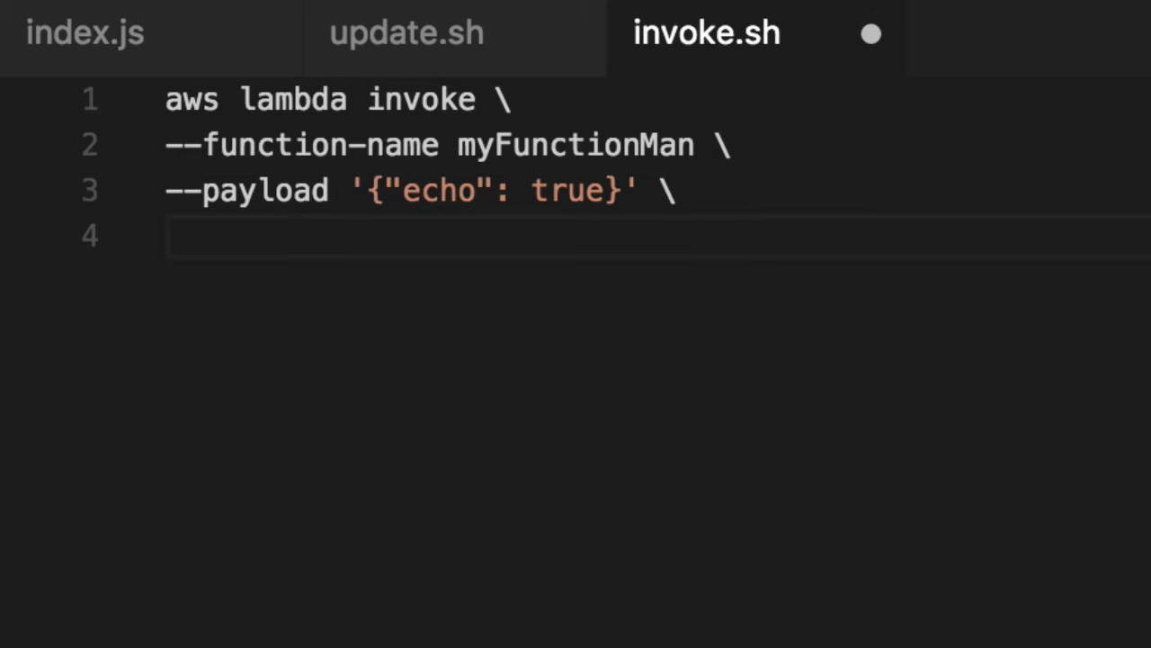
Step: Add --invocation-type RequestResponse, --region us-east-1, --log-type Tail, outputfile.txt, then cat outputfile.txt
{"action": "type", "text": "--invoke"}
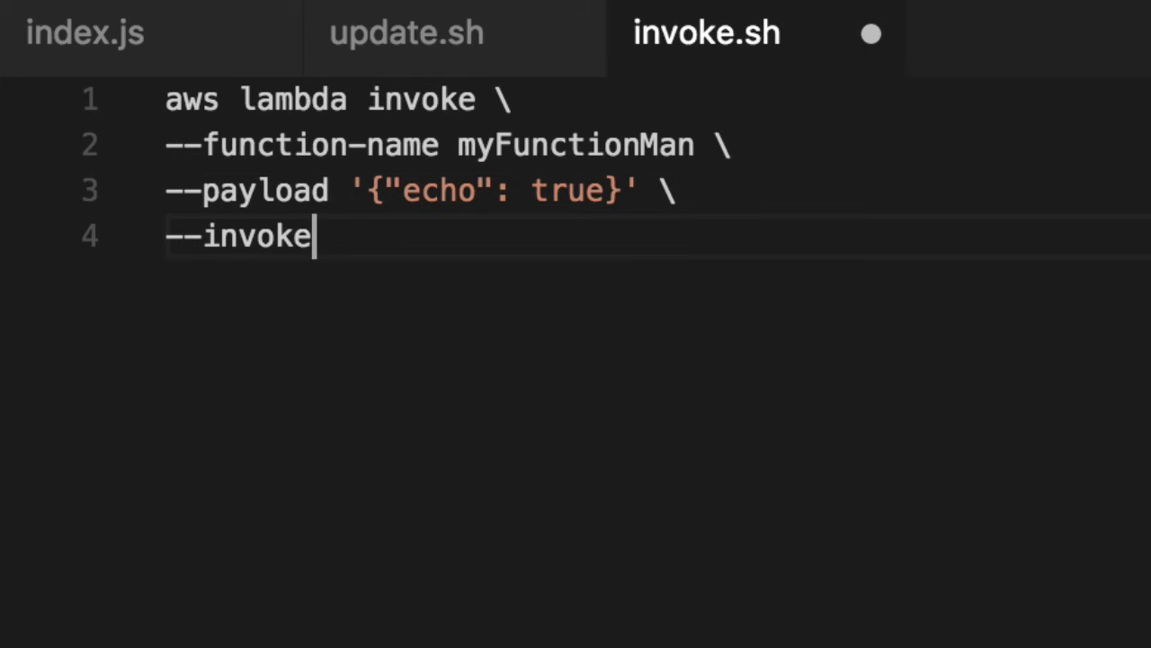
{"action": "type", "text": "cation-type"}
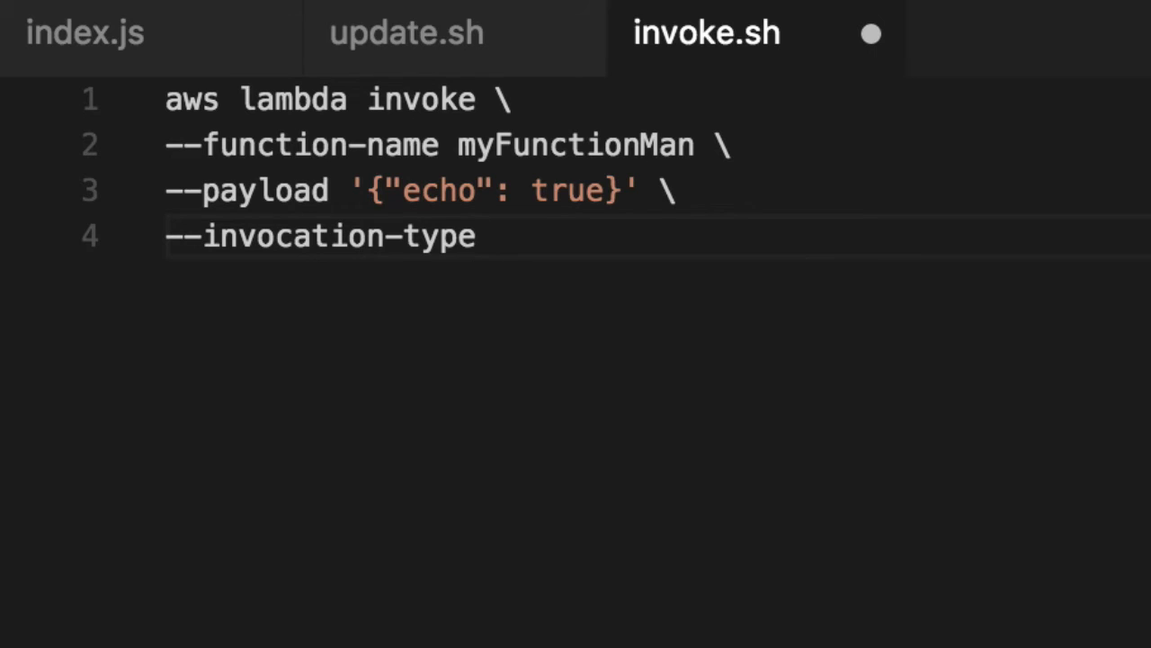
{"action": "type", "text": "RequestR"}
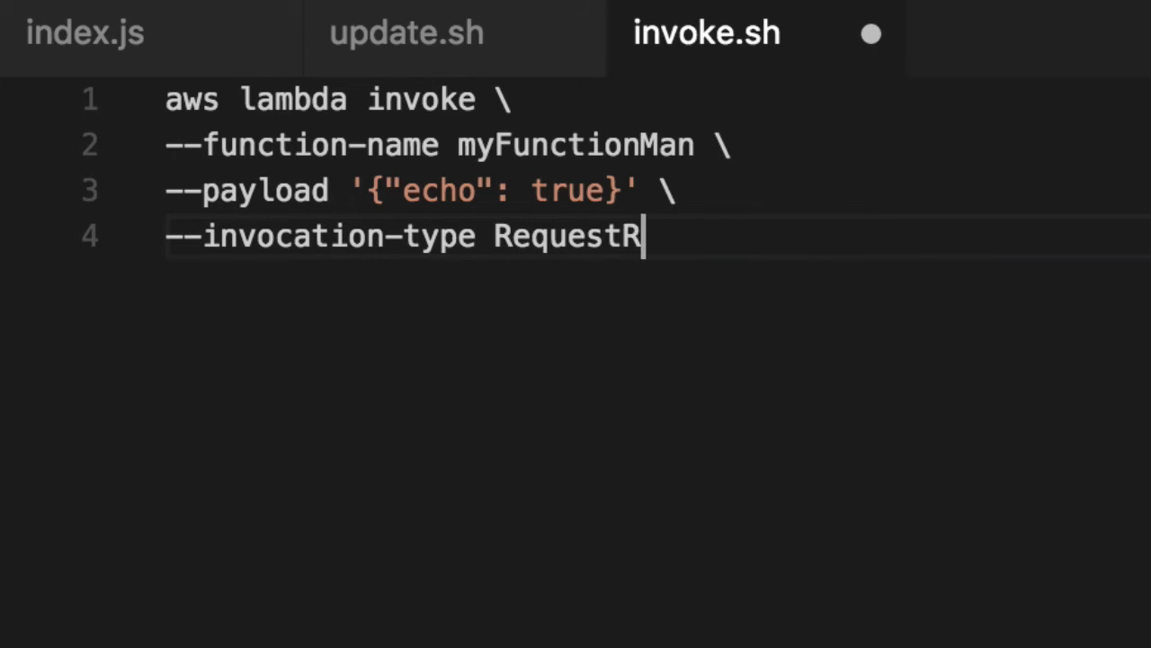
{"action": "type", "text": "esponse"}
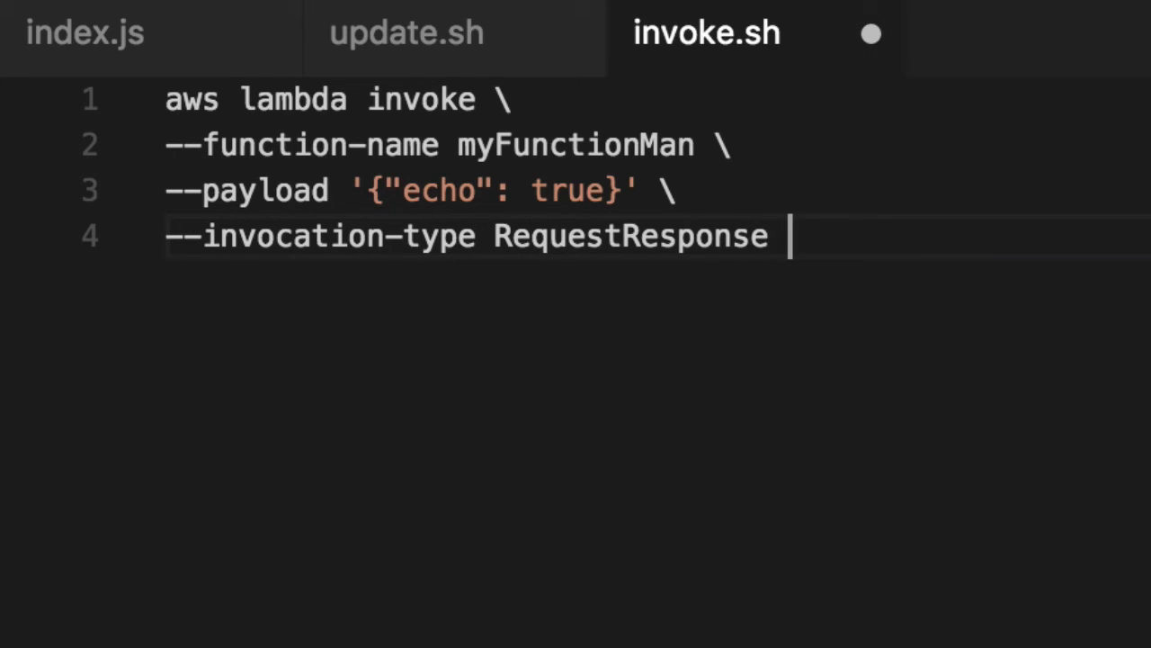
{"action": "type", "text": "\\"}
{"action": "type", "text": "--"}
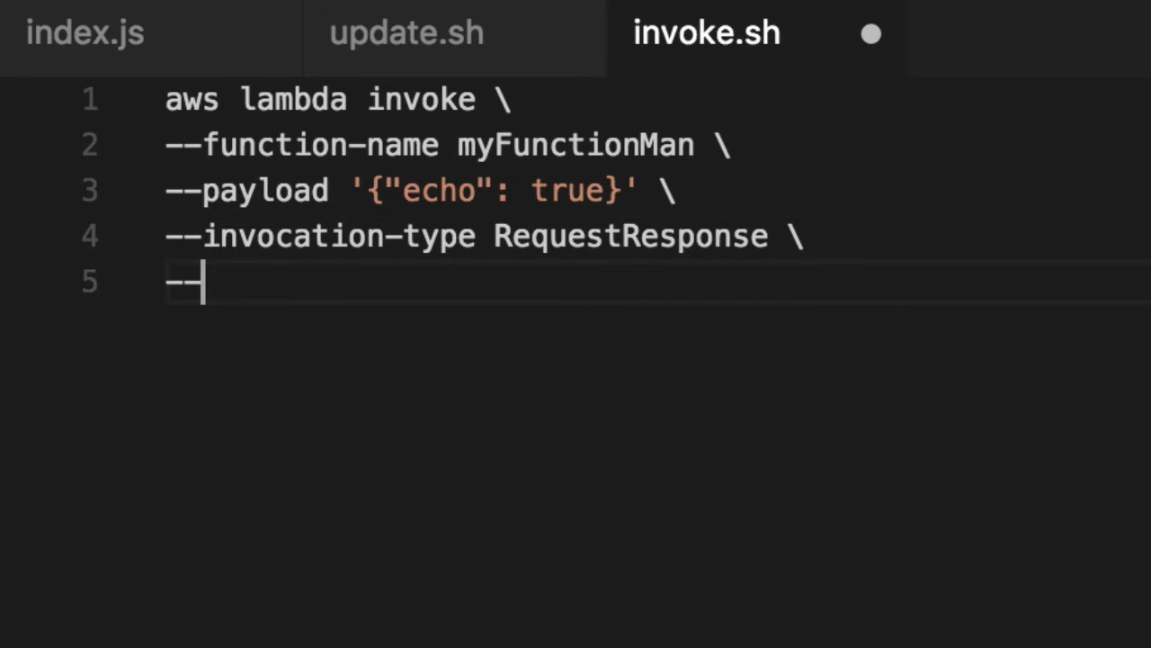
{"action": "type", "text": "region use"}
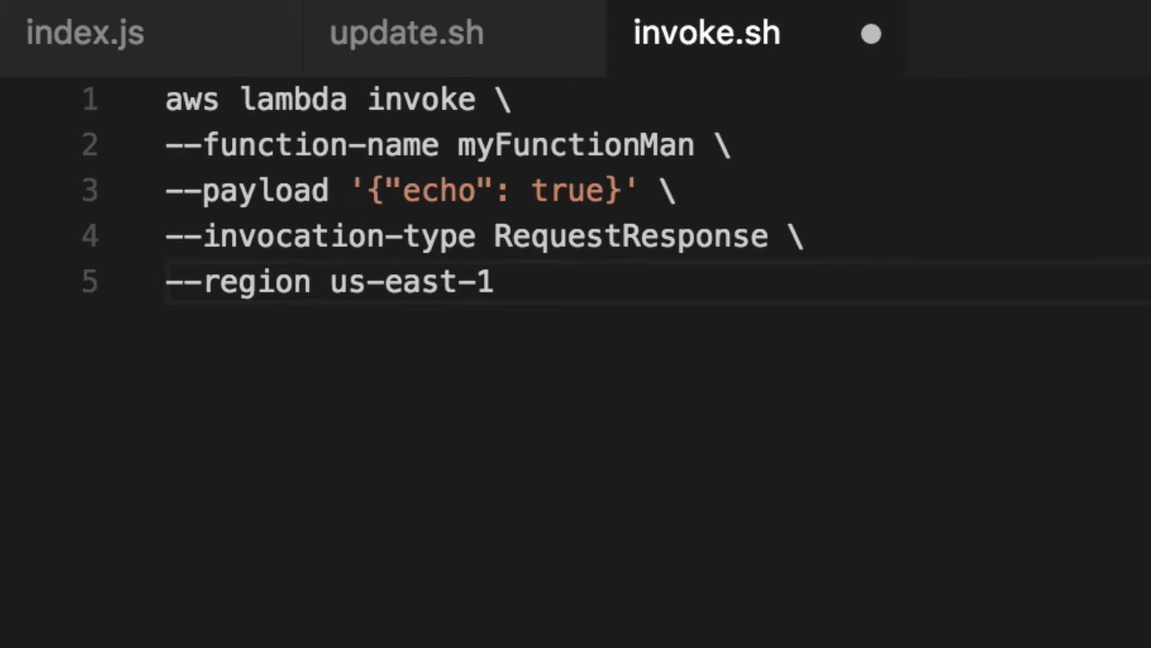
{"action": "type", "text": "--log-t"}
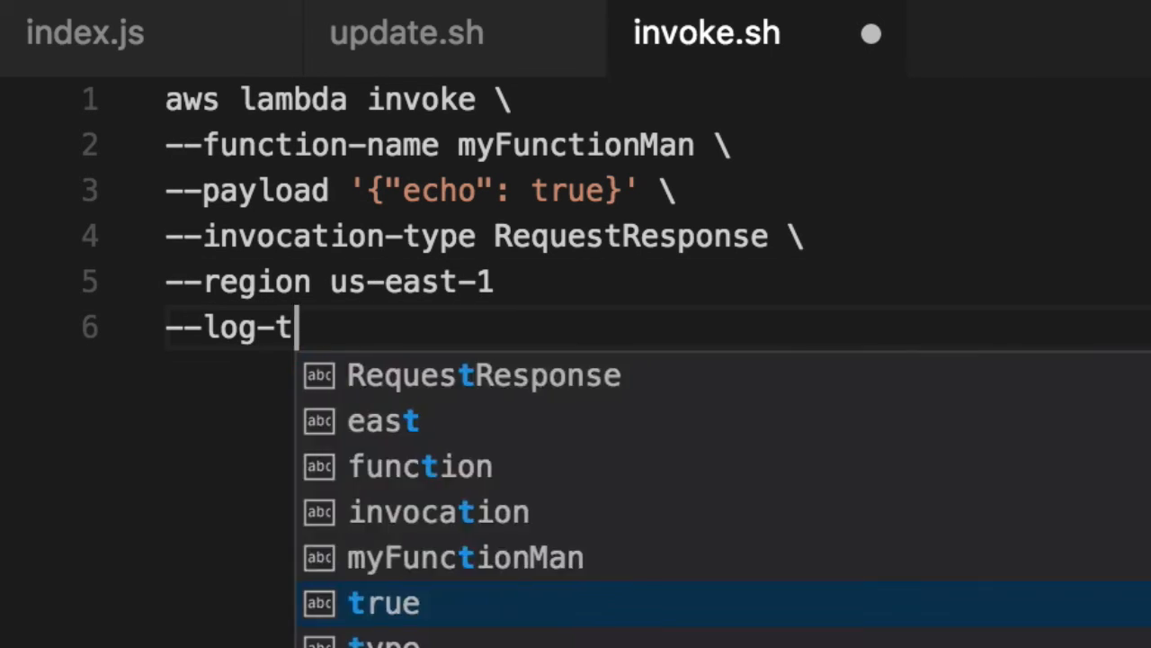
{"action": "type", "text": "ype Tail"}
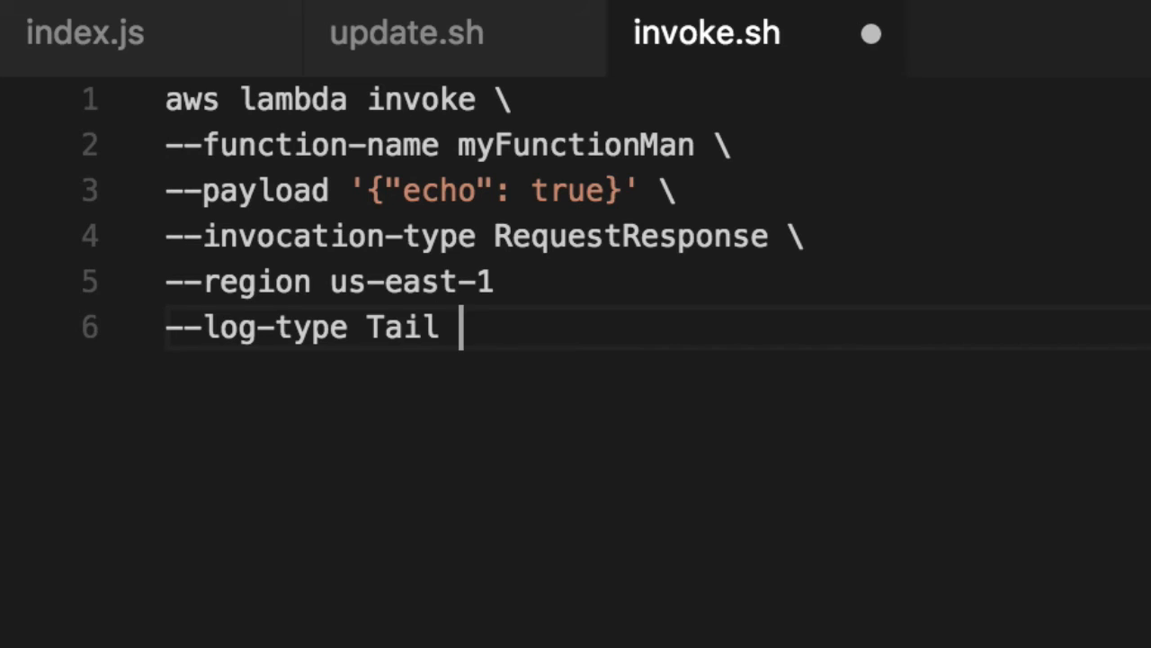
{"action": "type", "text": "\\"}
{"action": "type", "text": "outputfile.txt"}
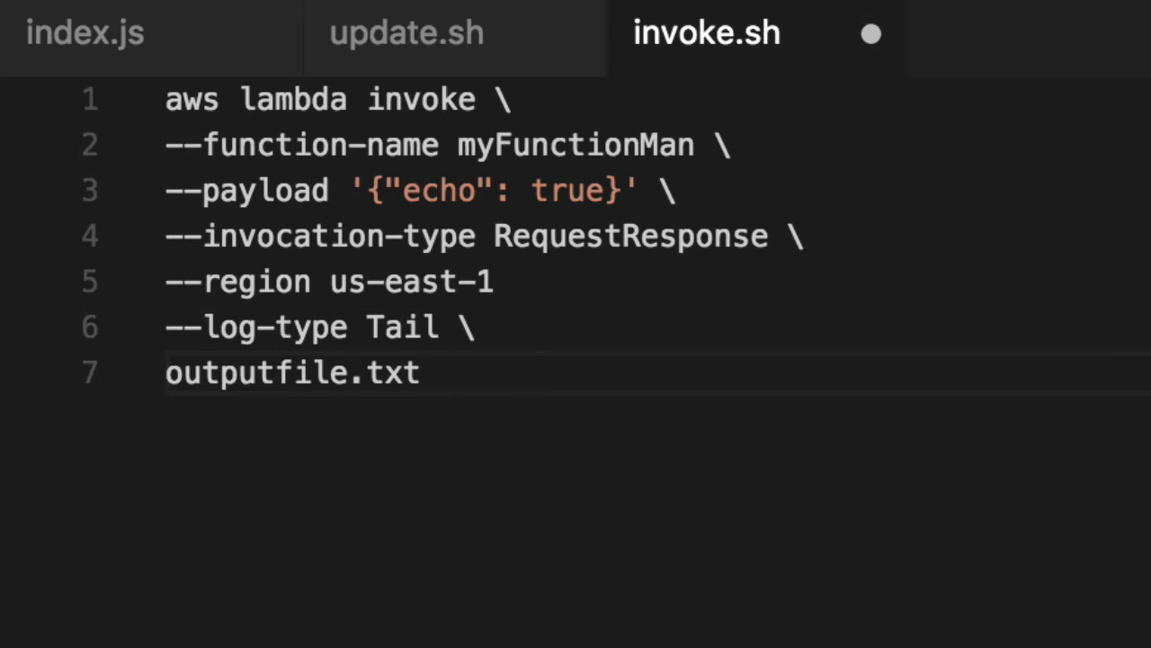
{"action": "type", "text": "cat ou"}
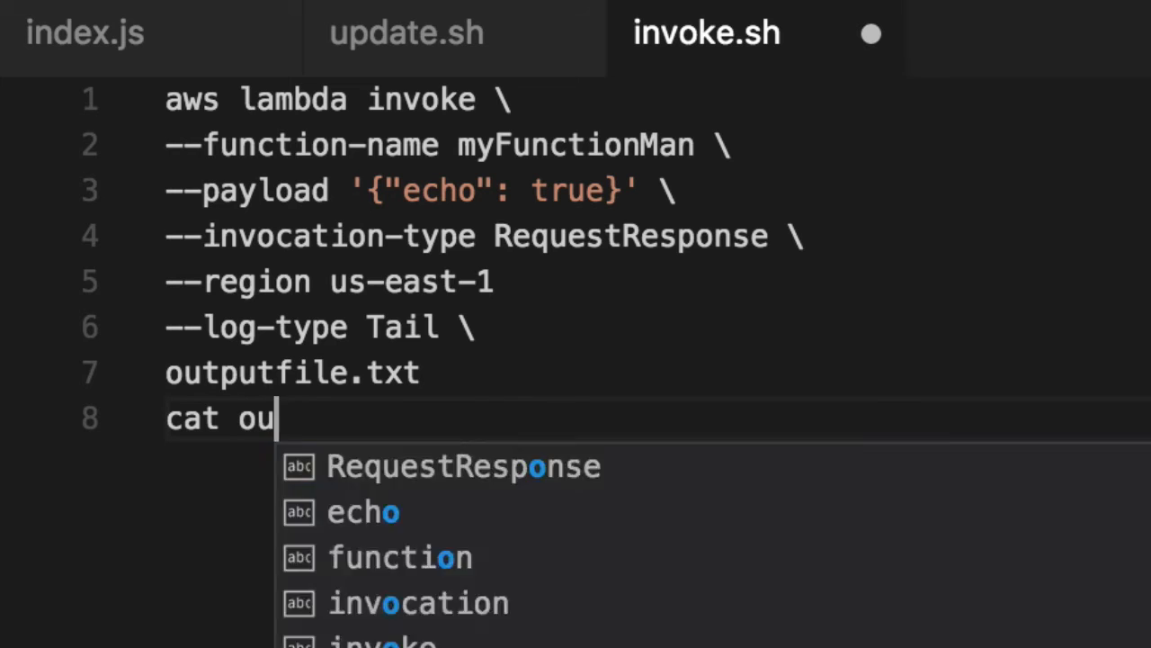
{"action": "type", "text": "tputfile.txt"}
{"action": "type", "text": "sh"}
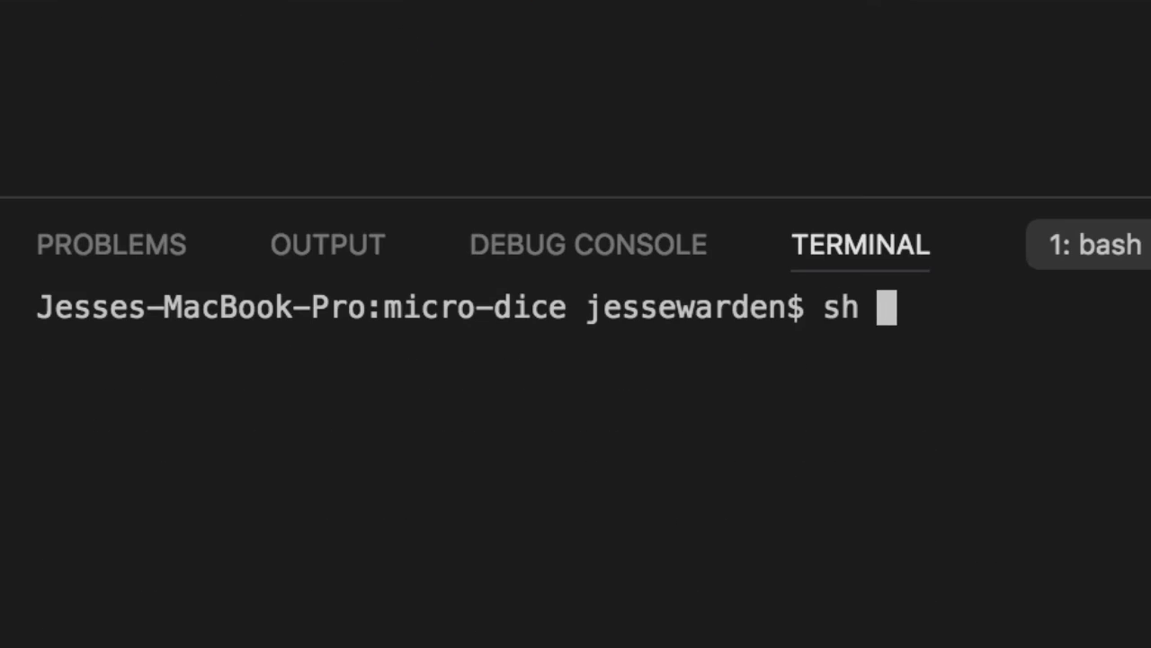
Step: Run sh invoke.sh in the terminal to get the LogResult and StatusCode 200
{"action": "type", "text": "invoke"}
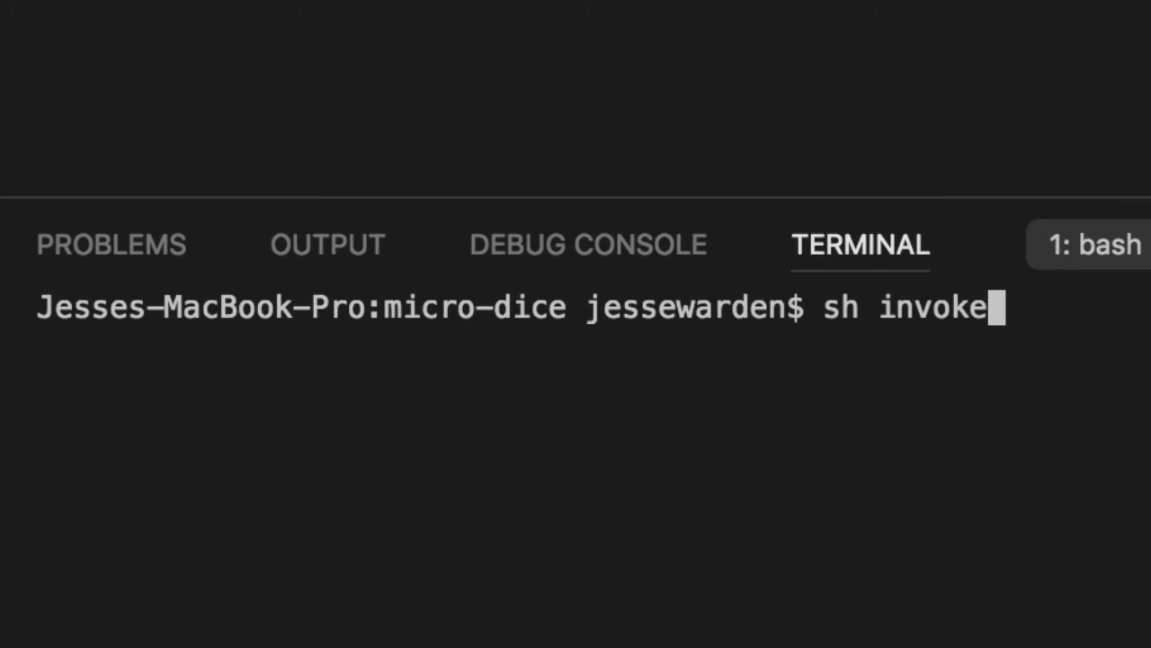
{"action": "key", "text": "Enter"}
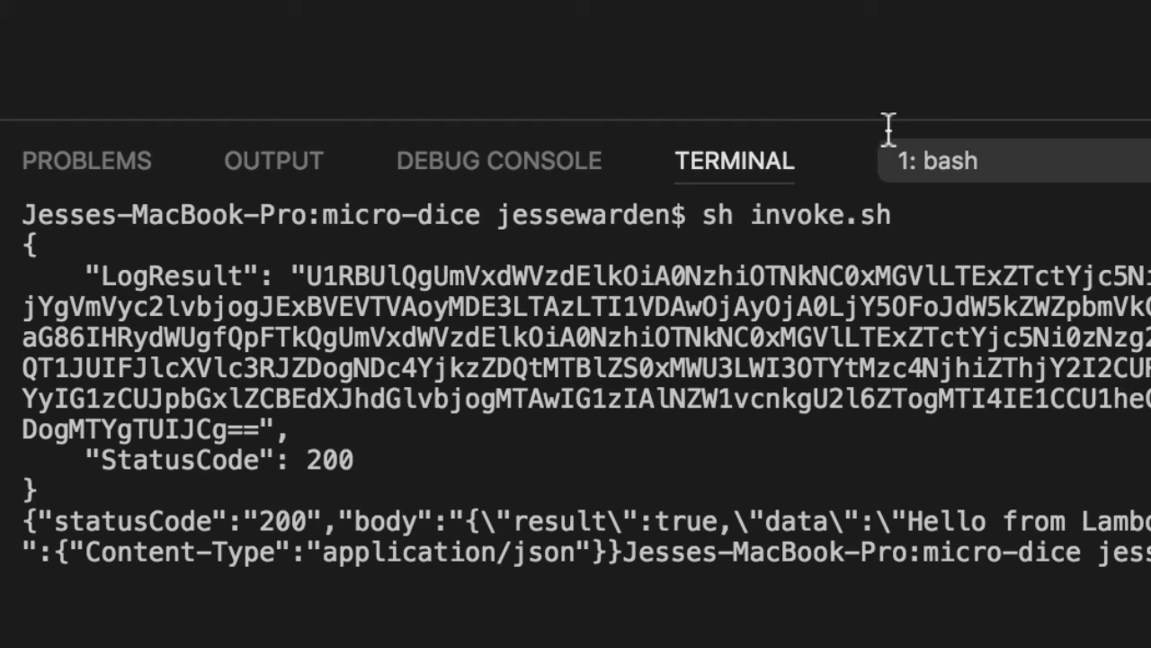
{"action": "mouse_move", "coordinate": [887, 129]}
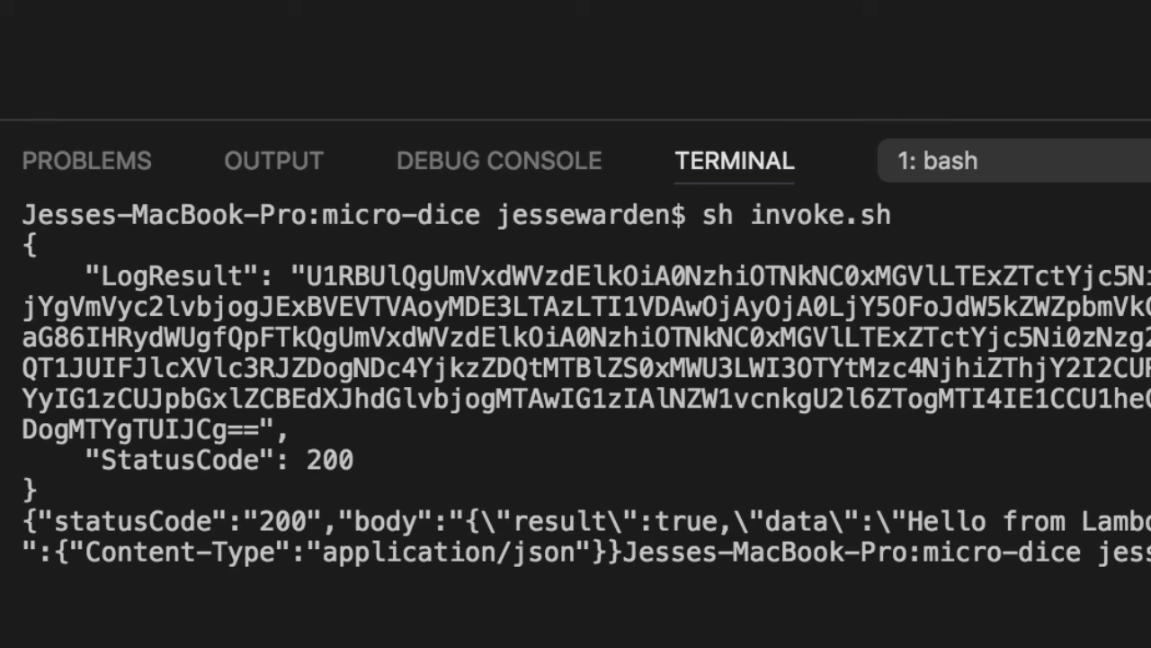
Step: In package.json add scripts "update": "sh update.sh" and "invoke": "sh invoke.sh", then return to index.js
{"action": "key", "text": "Cmd+p"}
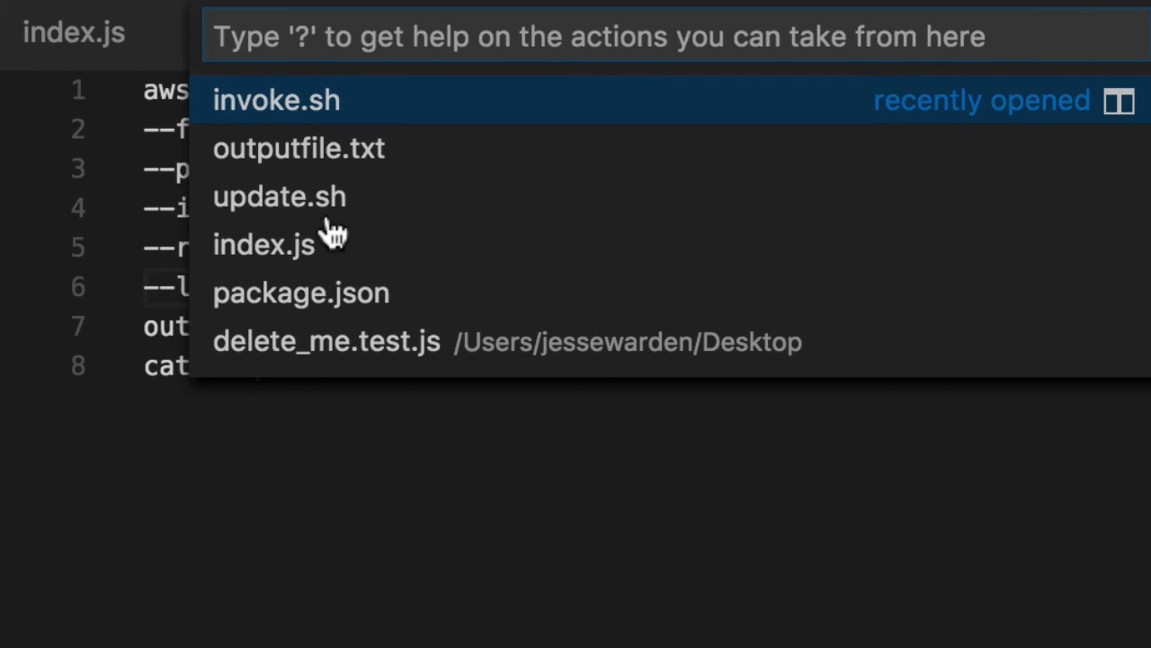
{"action": "left_click", "coordinate": [301, 292]}
{"action": "type", "text": "\"update\": \""}
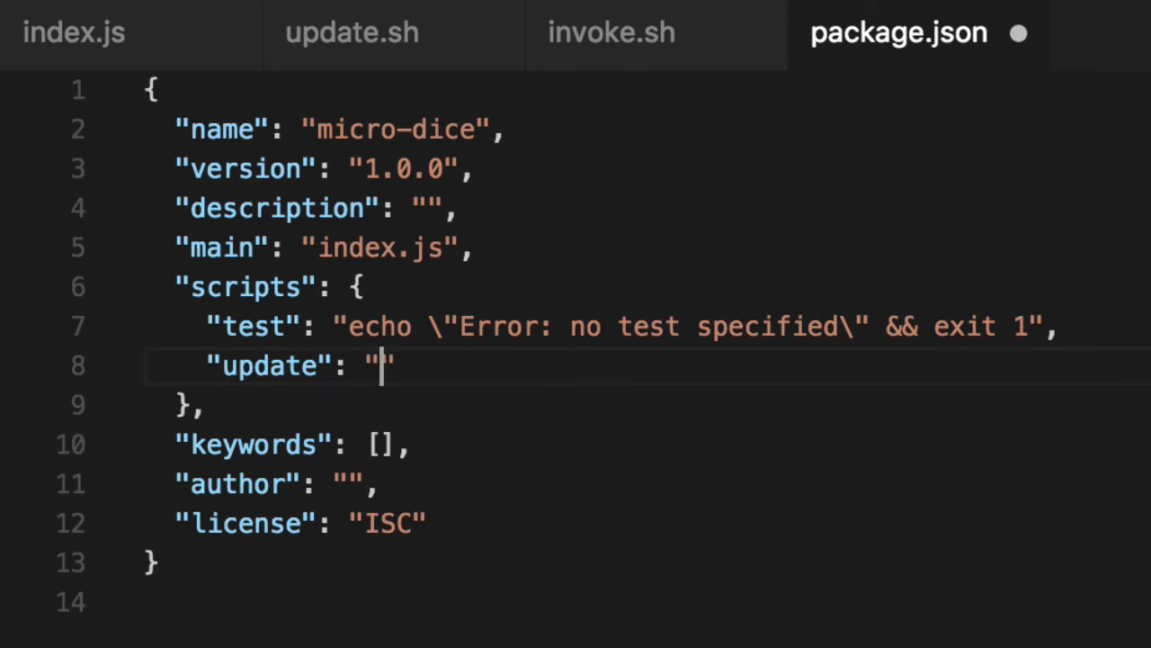
{"action": "type", "text": "sh updat"}
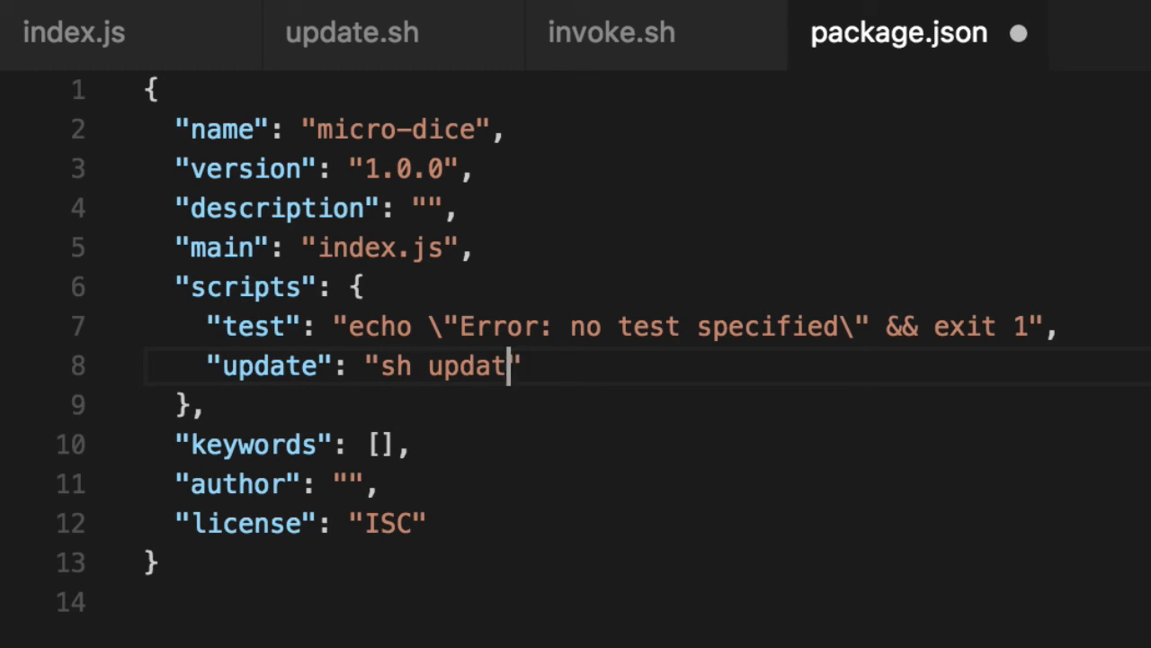
{"action": "type", "text": "e.sh\","}
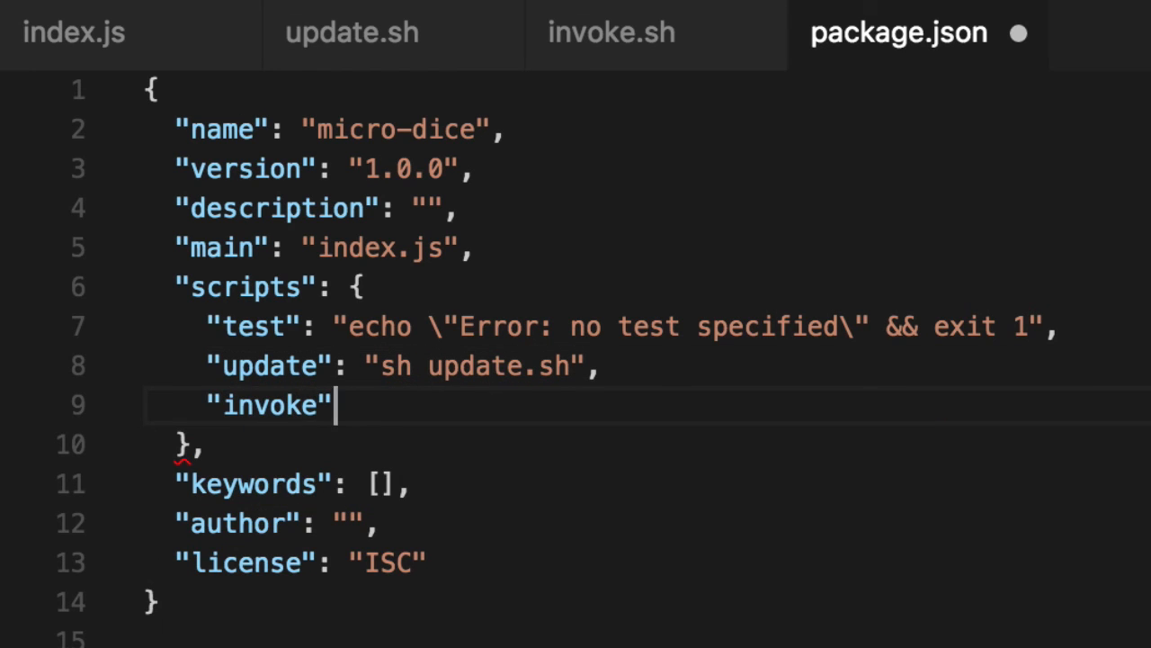
{"action": "type", "text": ": \"s\""}
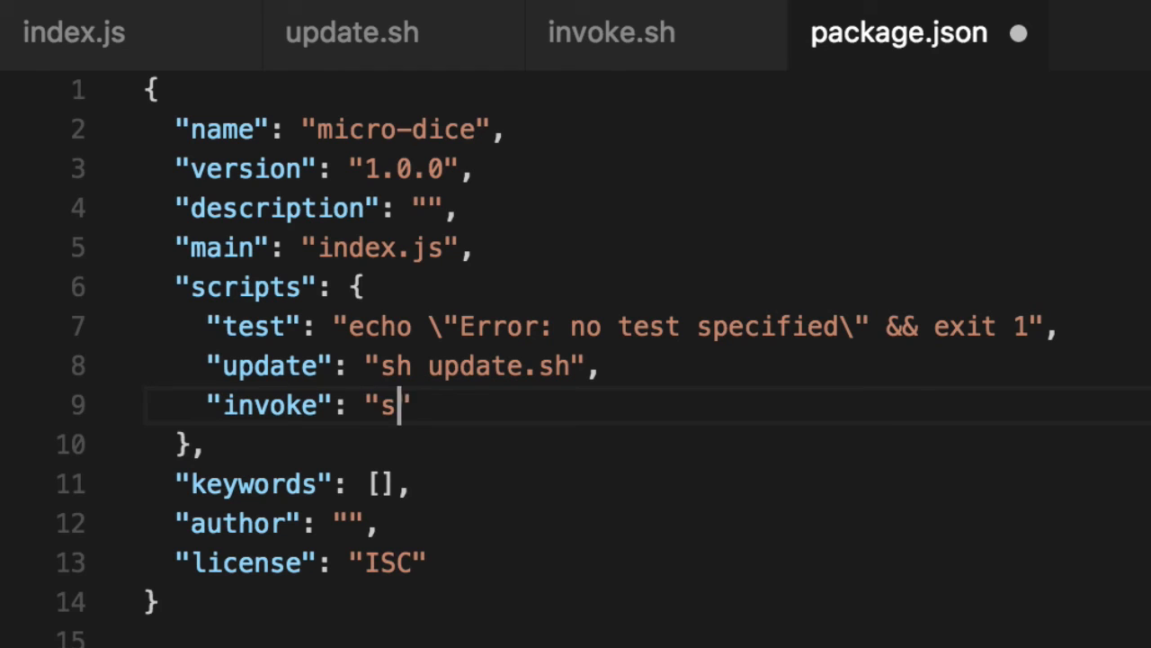
{"action": "type", "text": "h invoke.sh"}
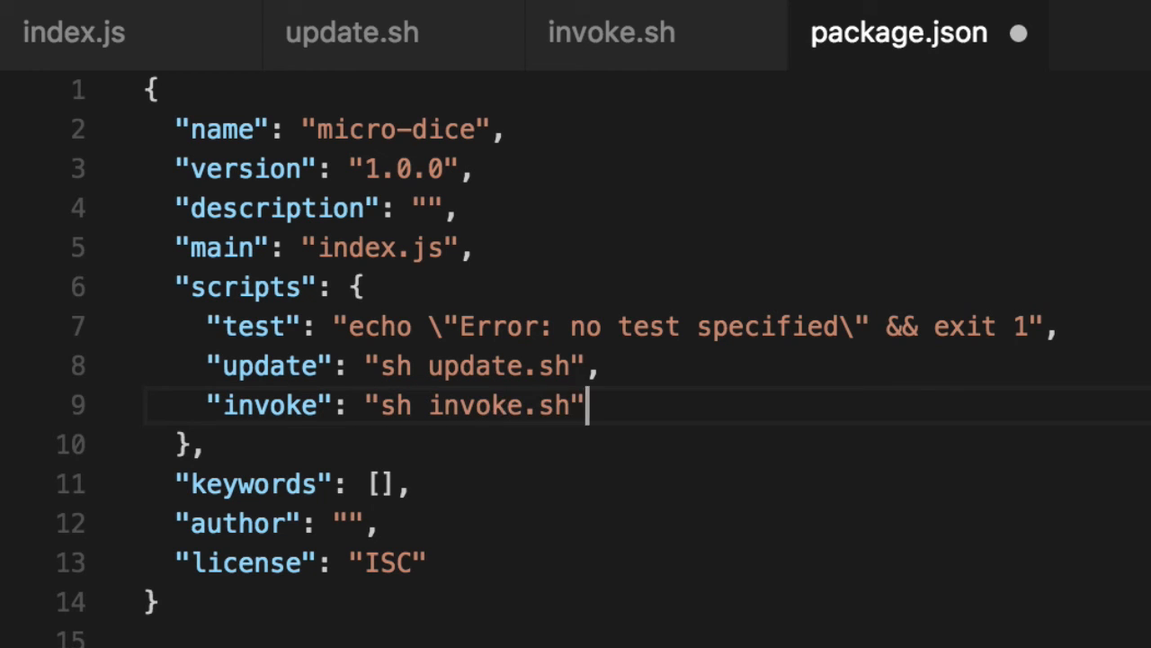
{"action": "left_click", "coordinate": [70, 32]}
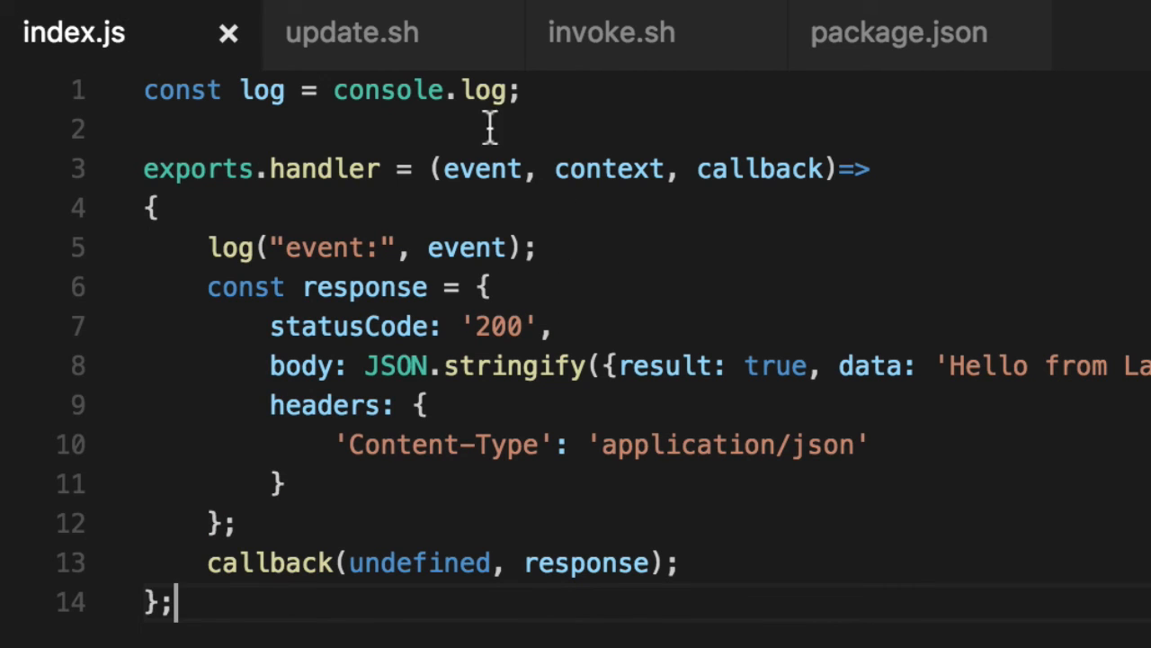
Step: Run npm run update and then npm run invoke in the terminal
{"action": "key", "text": "Delete"}
{"action": "type", "text": "npm run updat"}
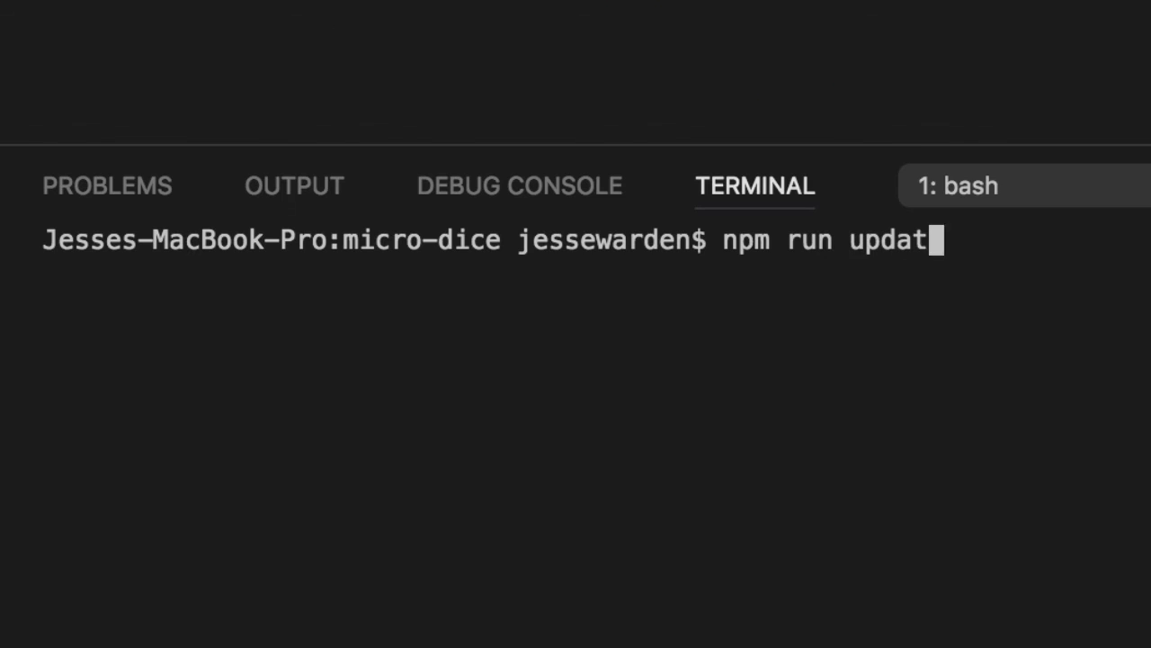
{"action": "type", "text": "invok"}
{"action": "key", "text": "Enter"}
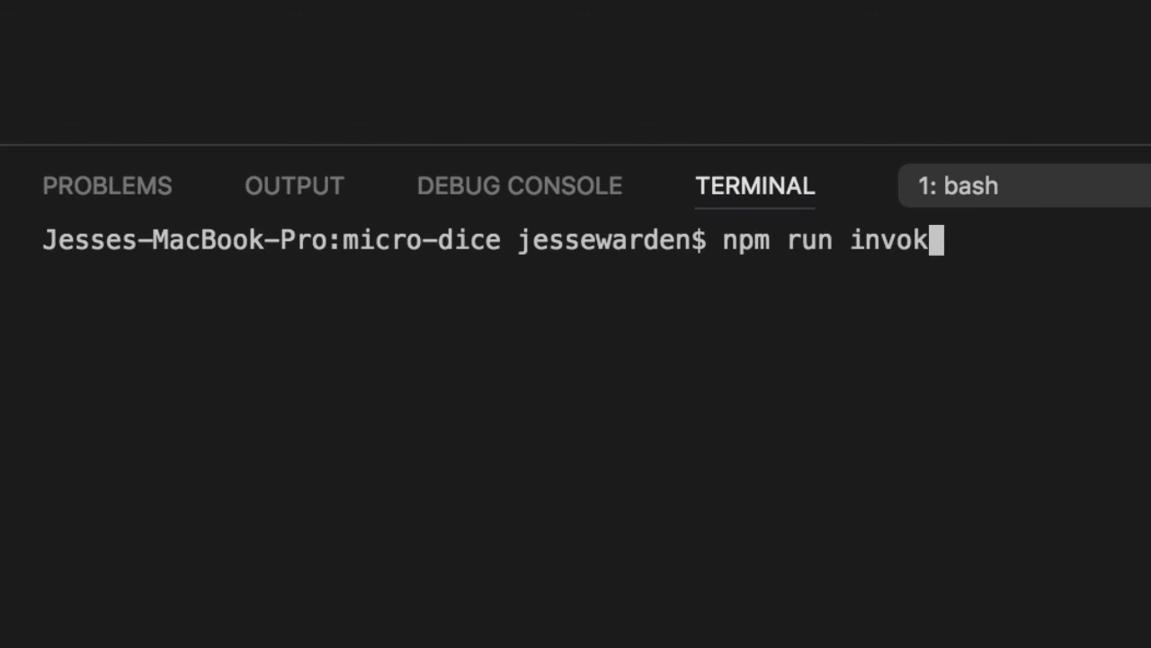
{"action": "key", "text": "Enter"}
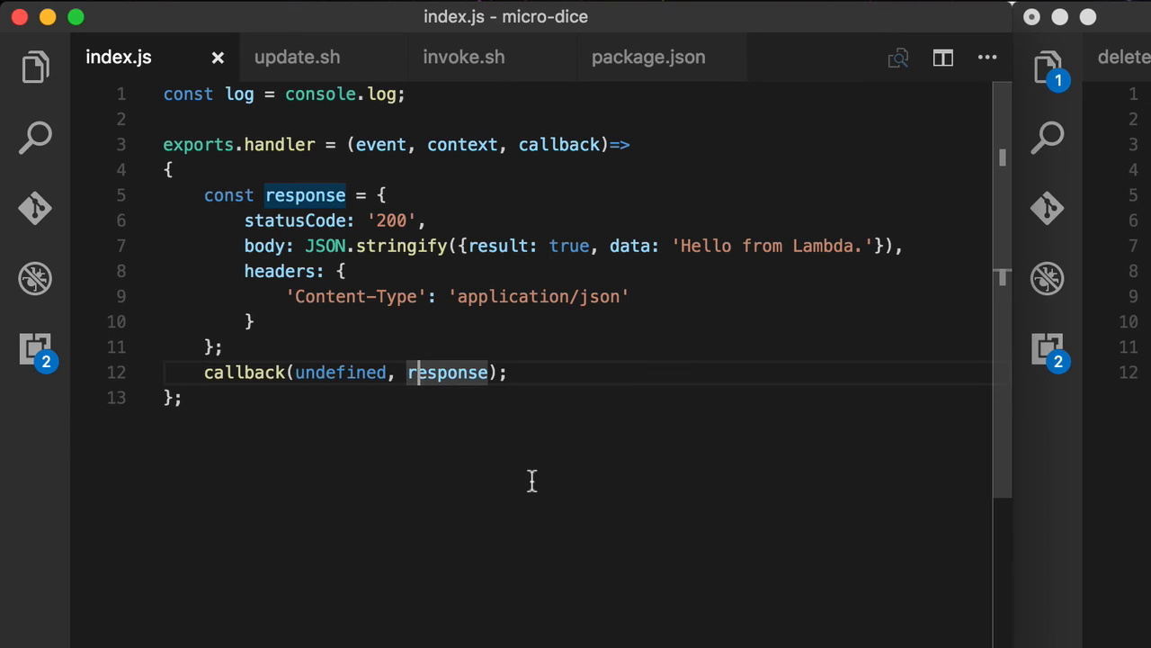
Step: Review update.sh and invoke.sh, then package.json's update and invoke npm scripts pointing to them
{"action": "left_click", "coordinate": [297, 56]}
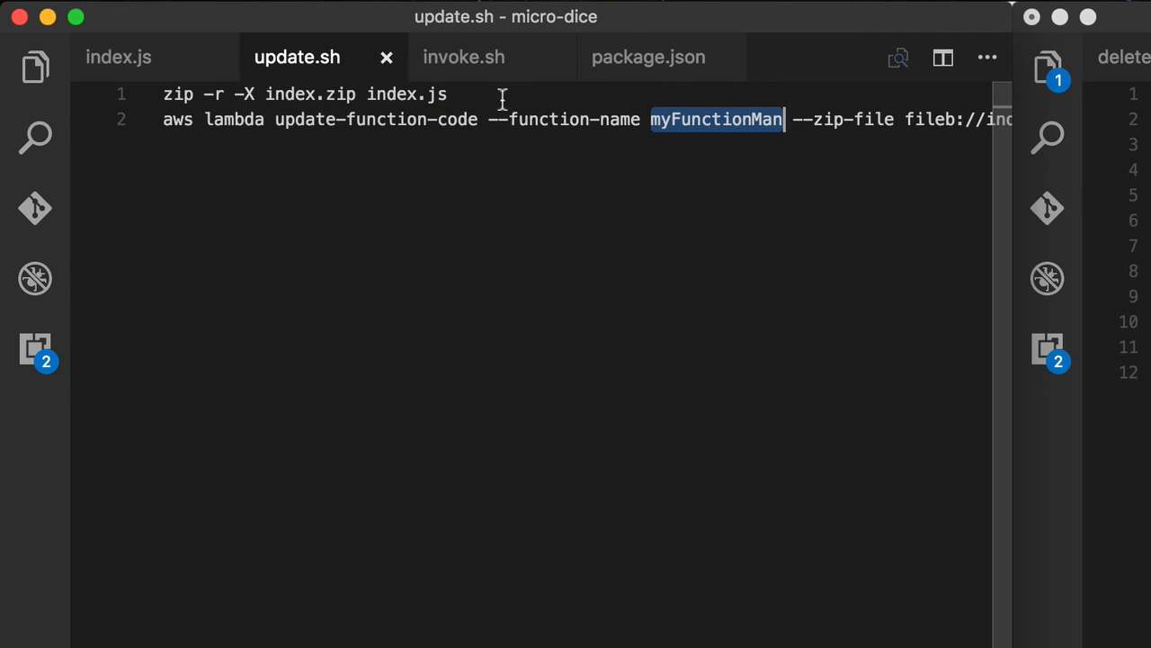
{"action": "left_click", "coordinate": [464, 56]}
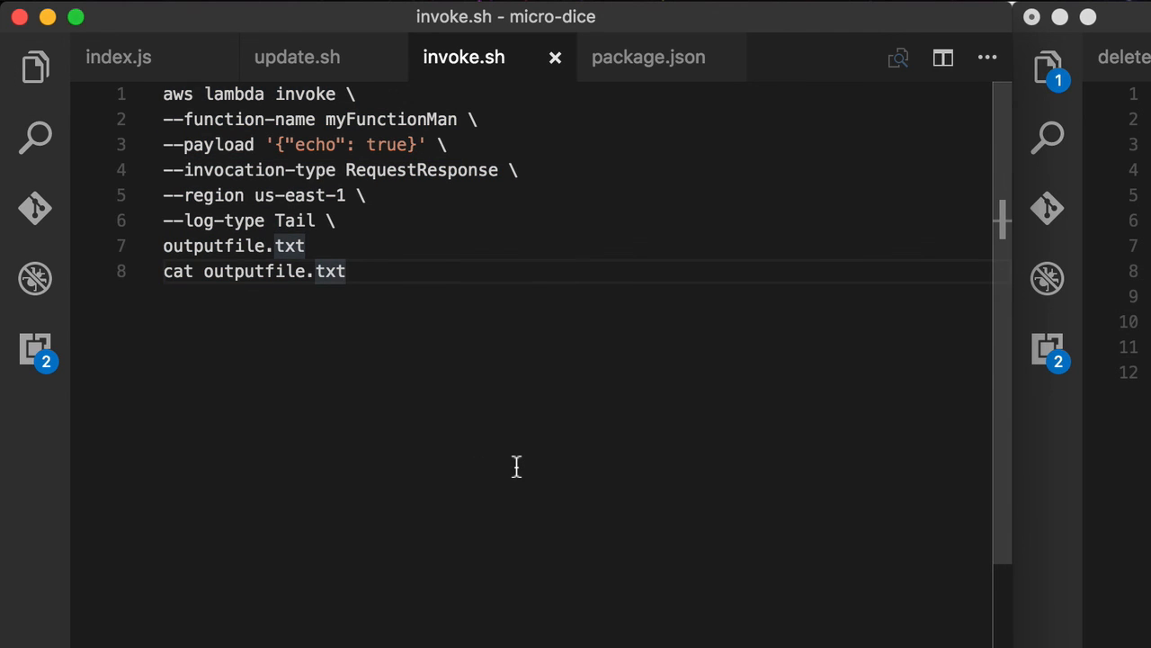
{"action": "left_click", "coordinate": [657, 55]}
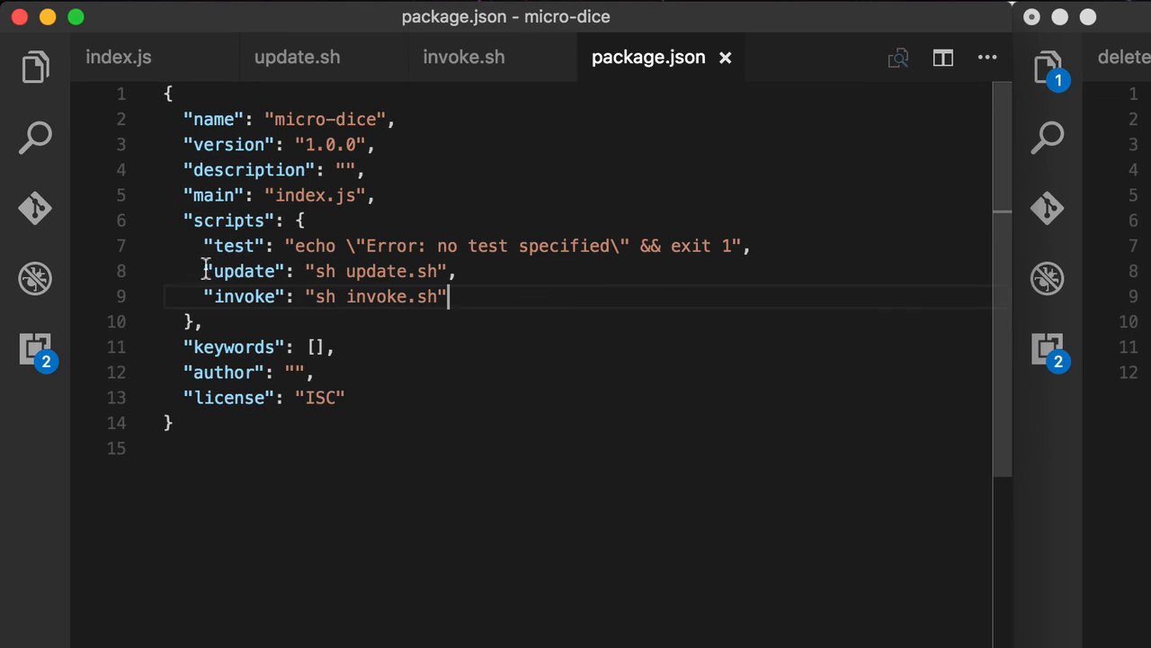
{"action": "double_click", "coordinate": [387, 295]}
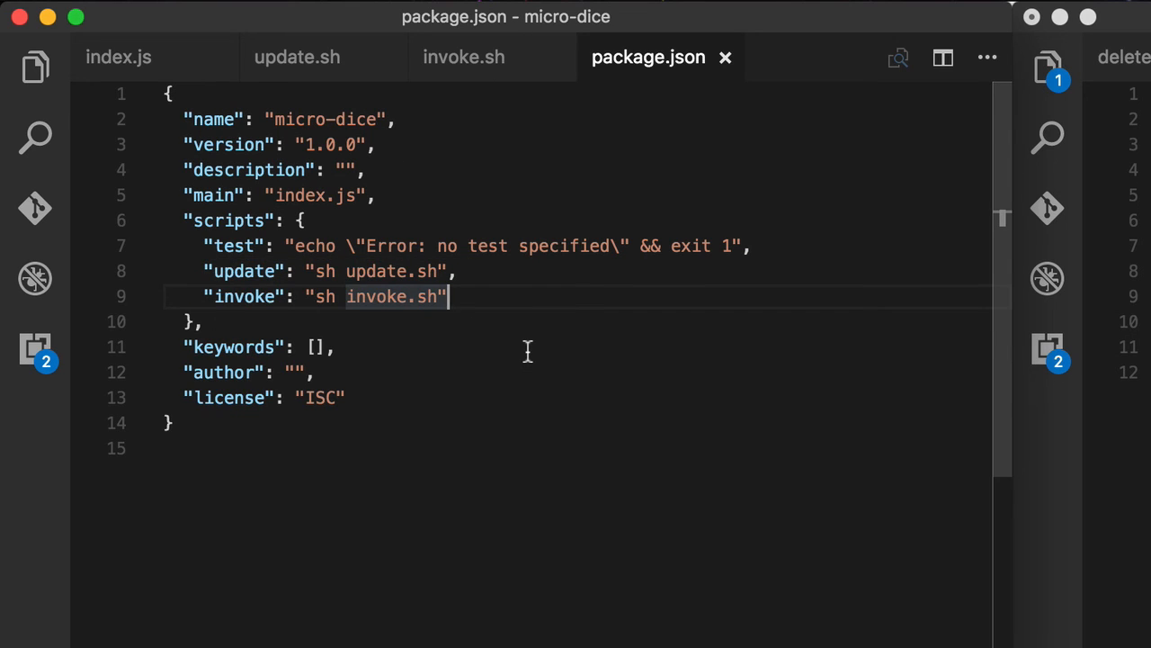